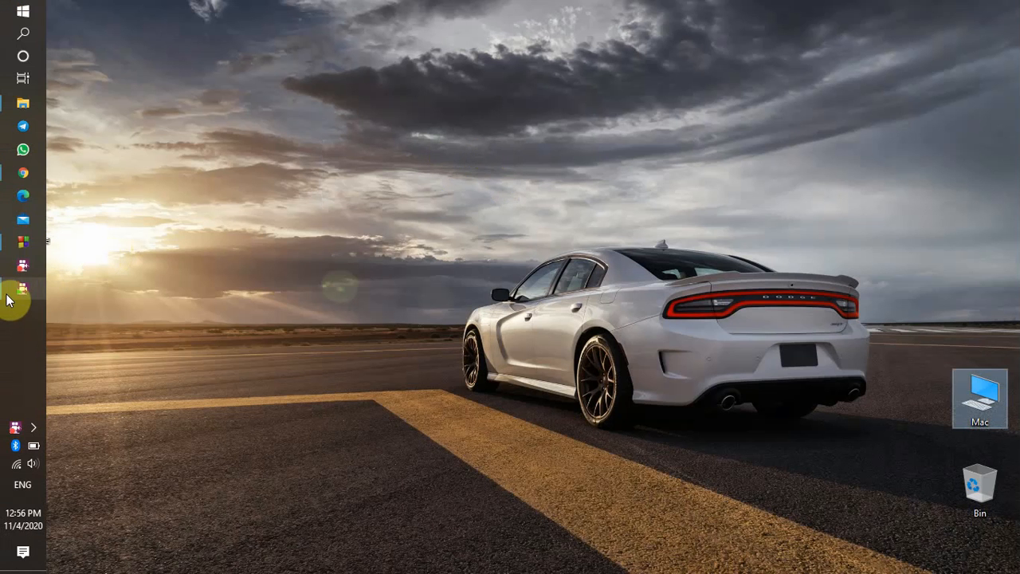
Bring Code::Blocks to the front with arithmetic operations in c.c open.
left_click(22, 290)
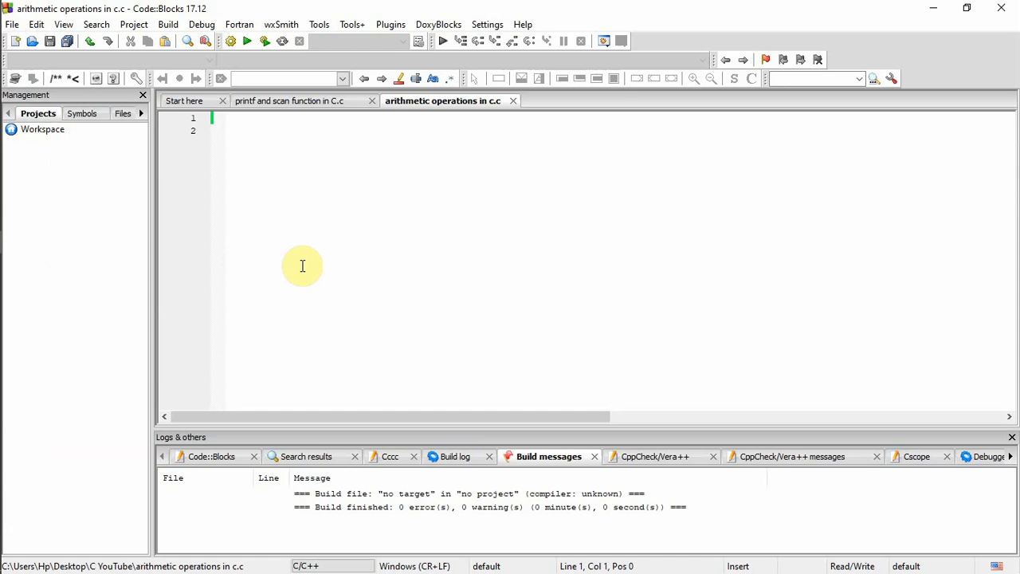
Write the #include<stdio.h> line followed by the int main() header.
type("#include<st")
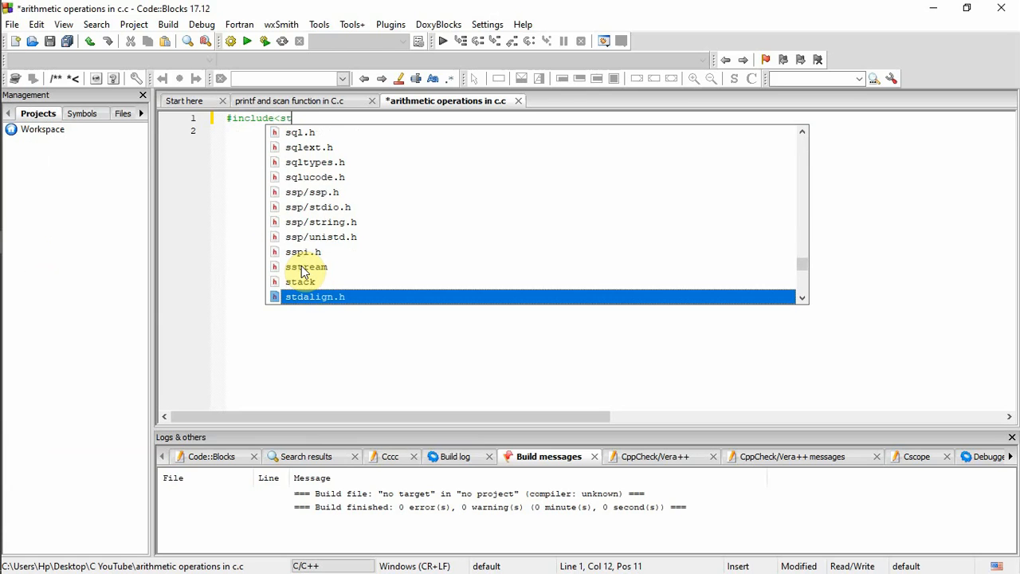
type("dio.h>")
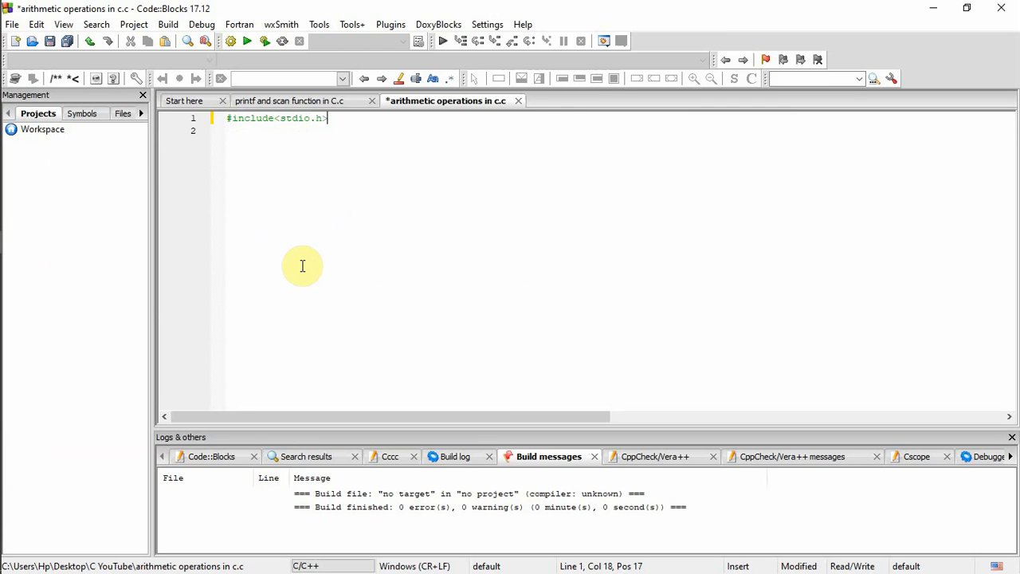
type("m")
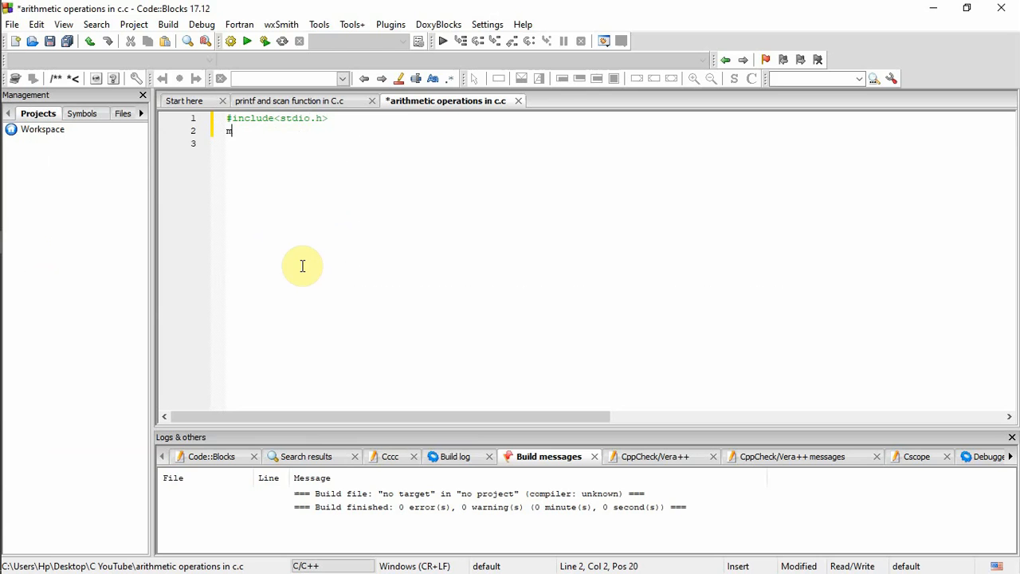
key("BackSpace")
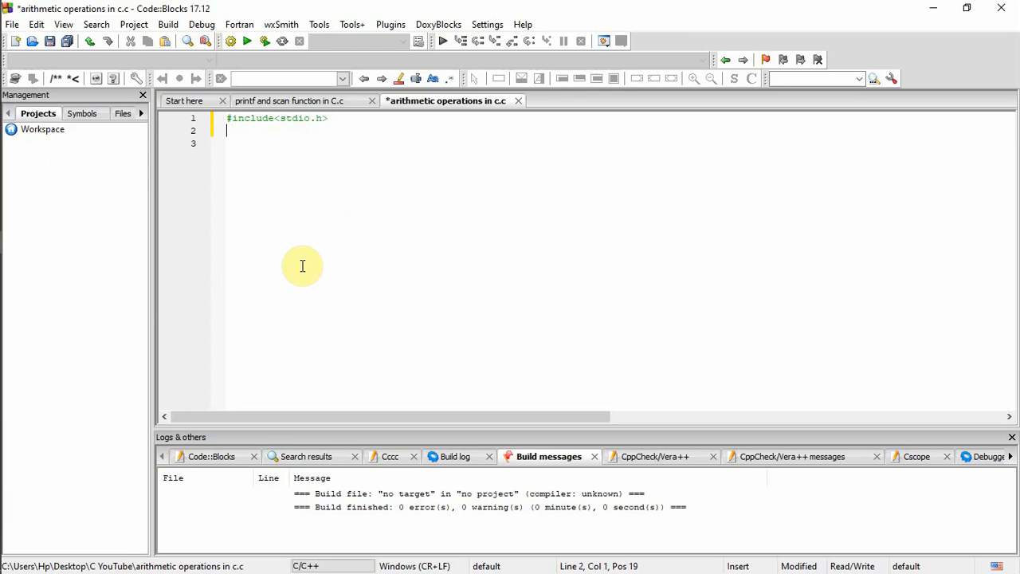
type("int mai")
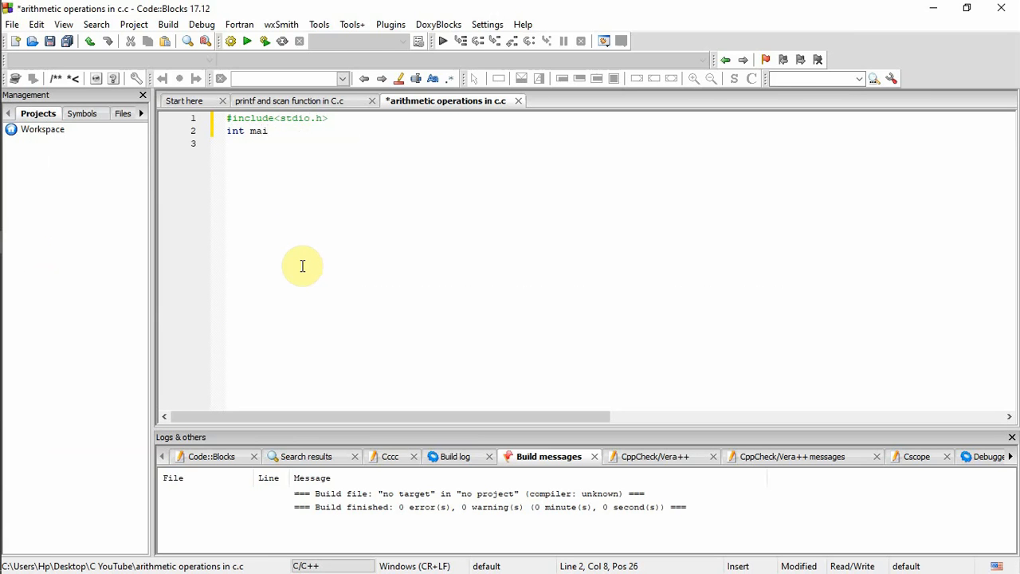
type("n ()")
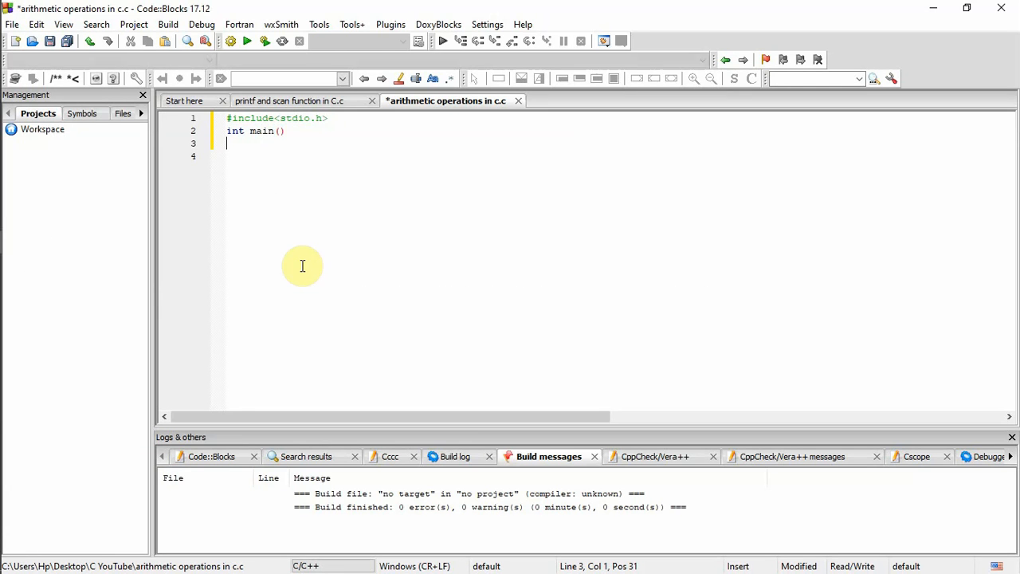
Add main's braces with a return 0; statement inside.
type("{")
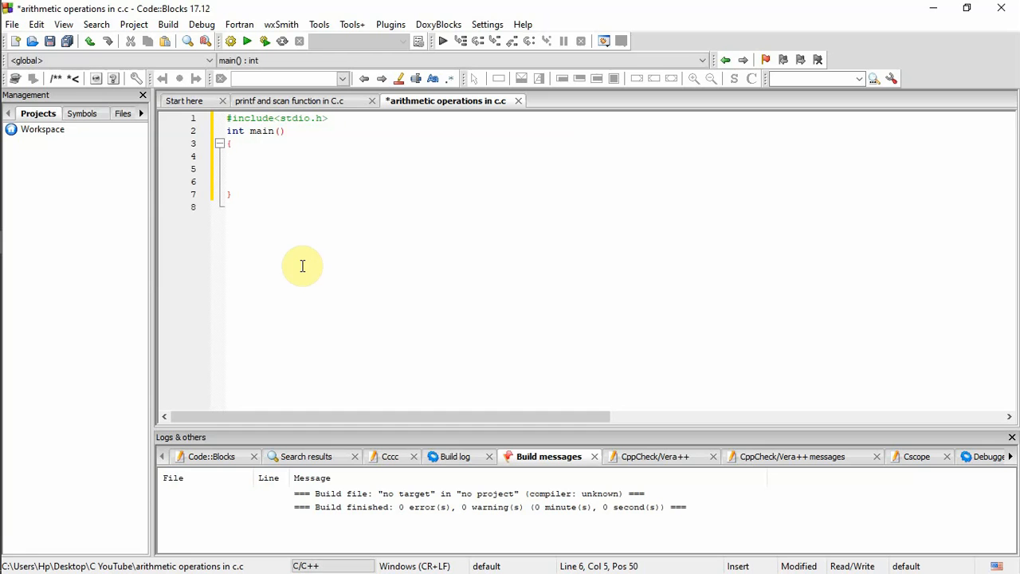
type("re")
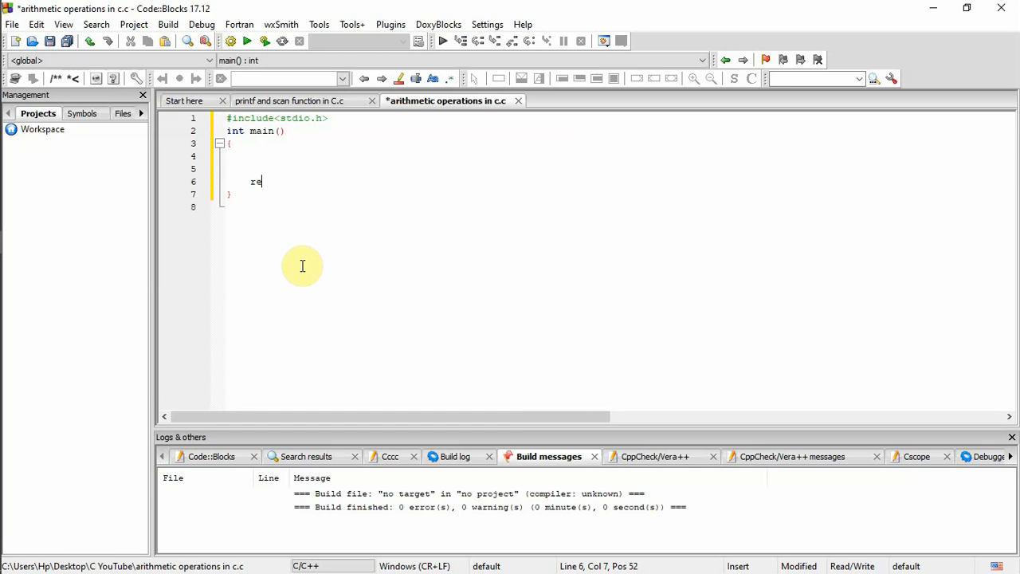
type("turn")
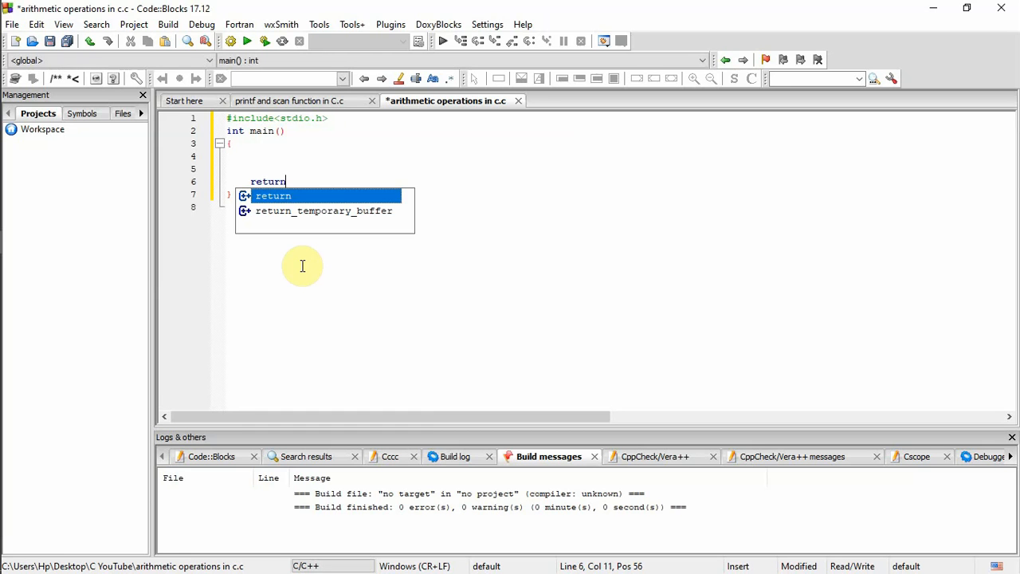
type("0")
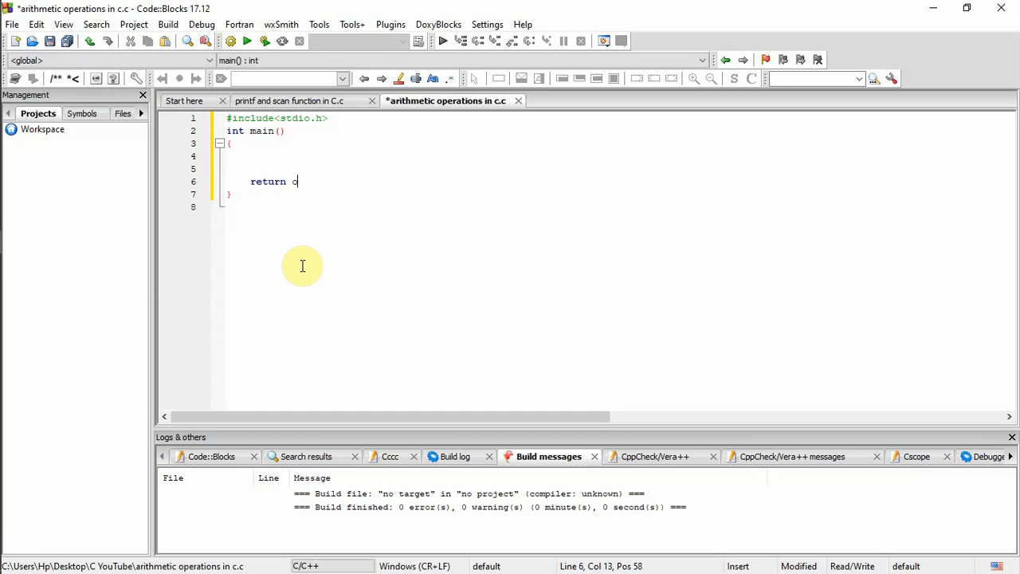
key("Backspace")
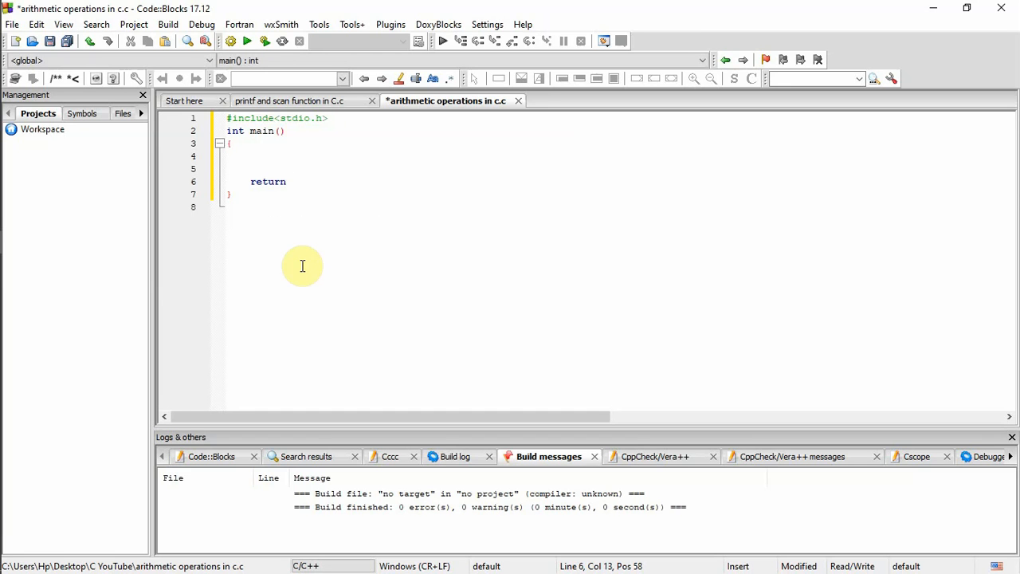
type("0;")
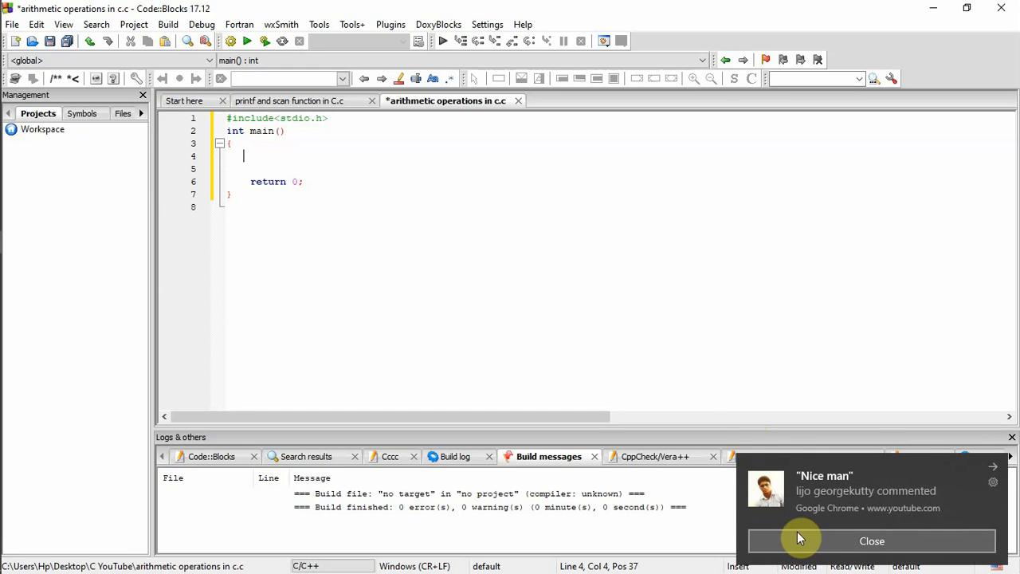
Declare int i=9,j=3,k; at the top of main and start a new line.
left_click(873, 542)
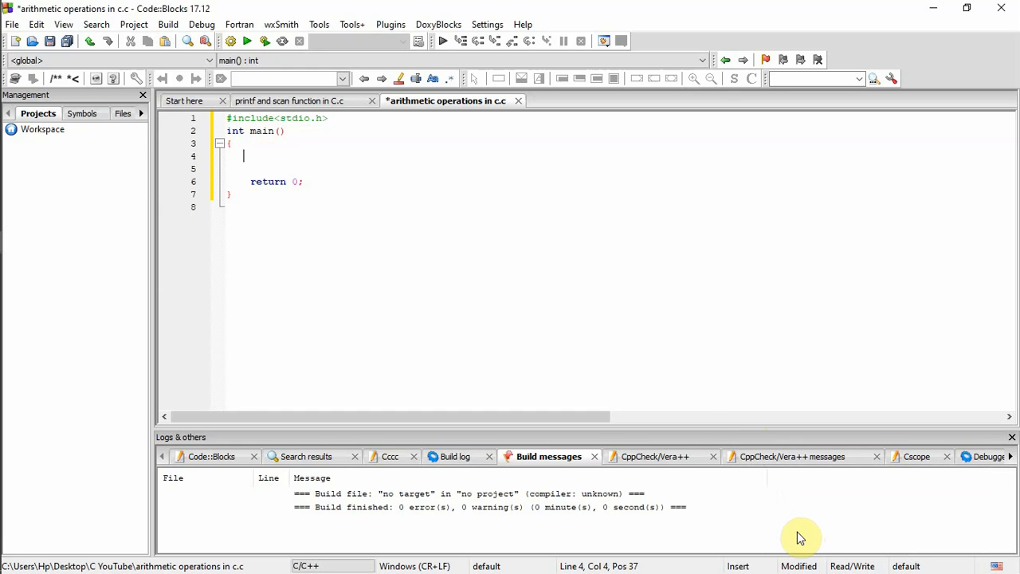
type("int")
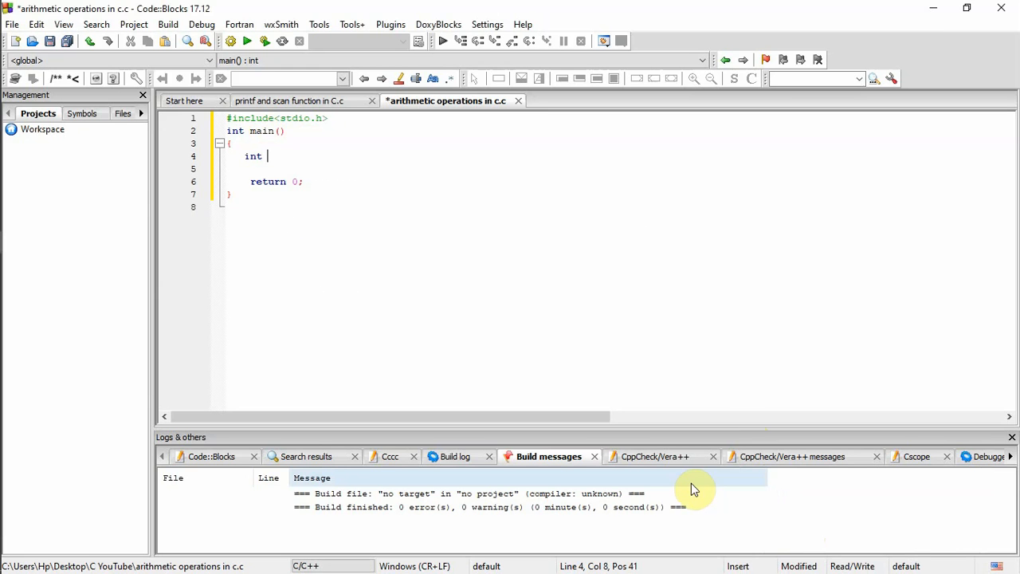
type("i")
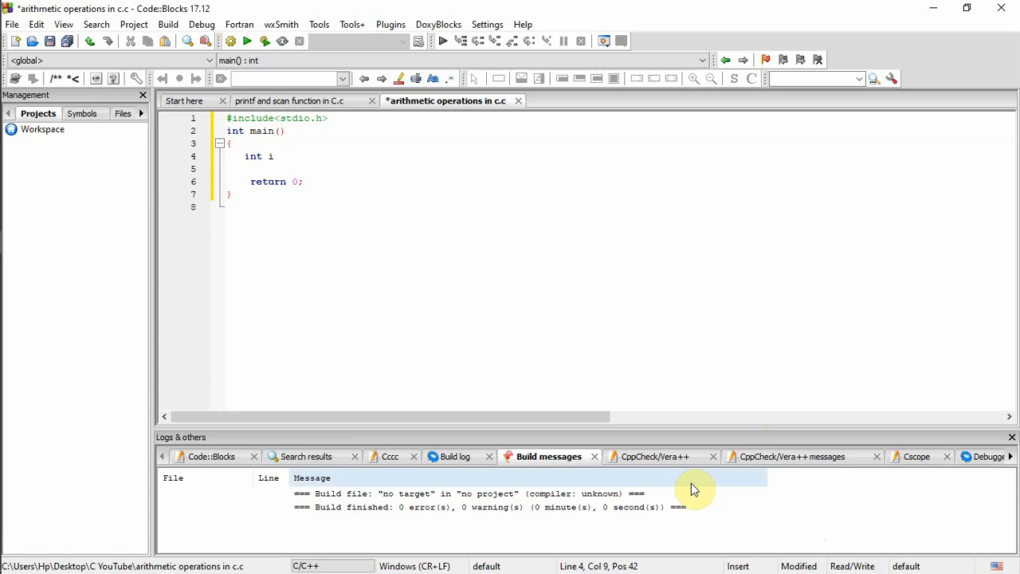
type("=")
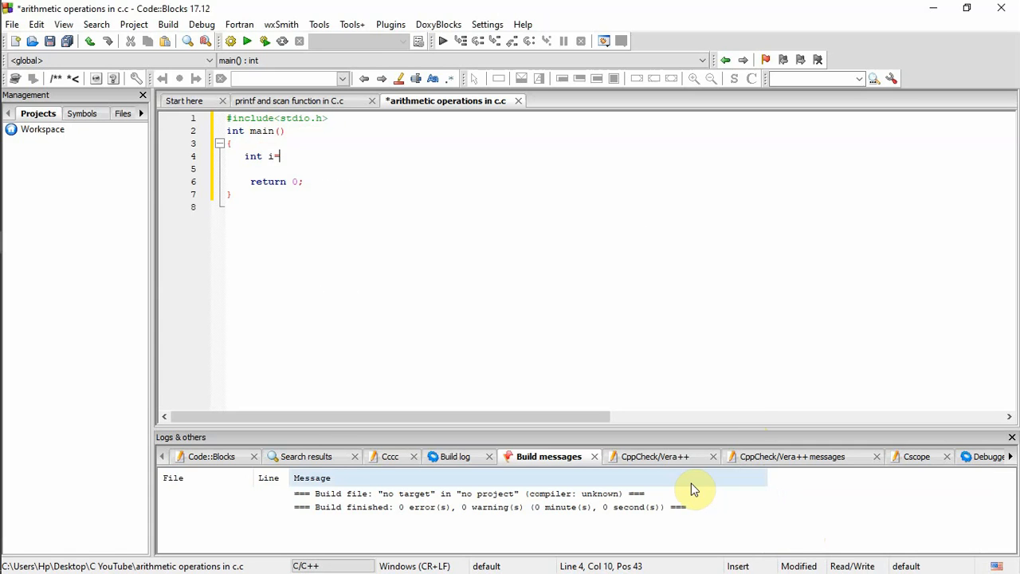
type("5")
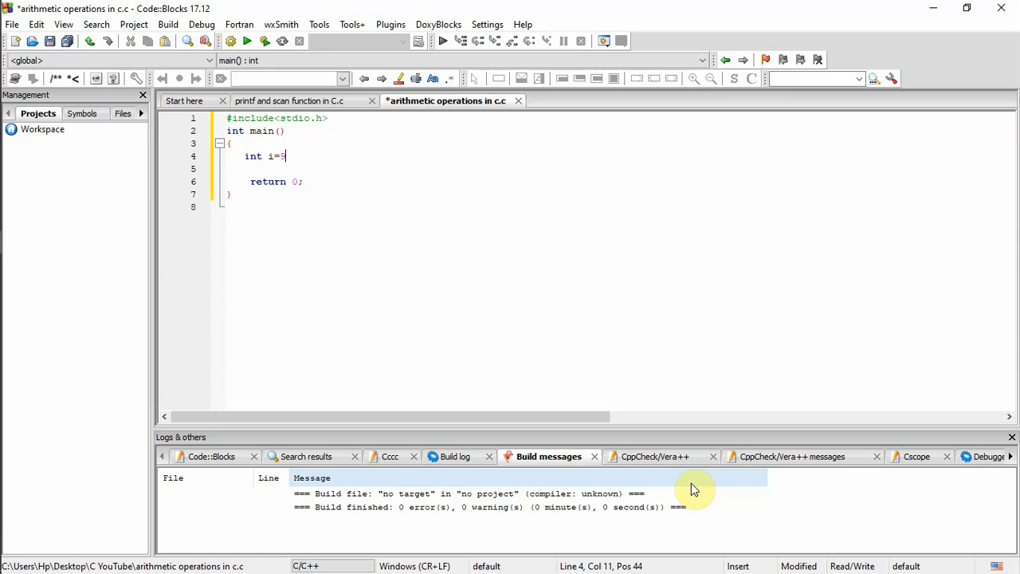
type(",")
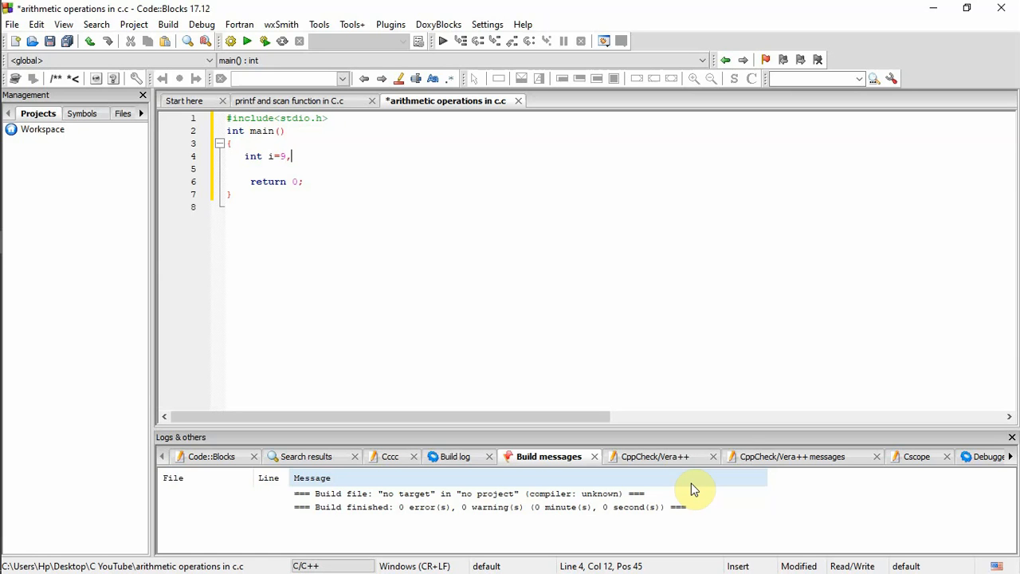
type("j")
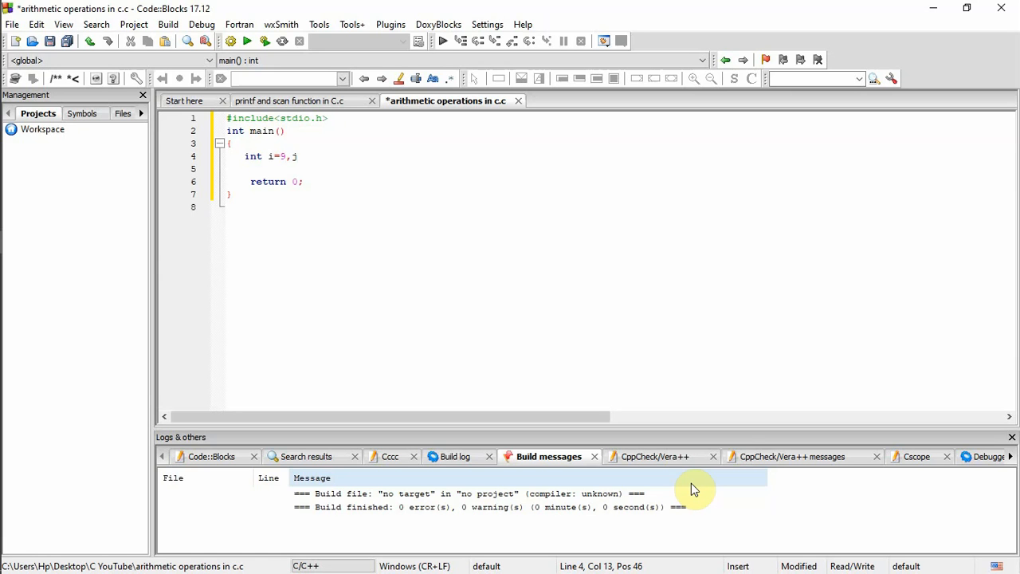
type("=")
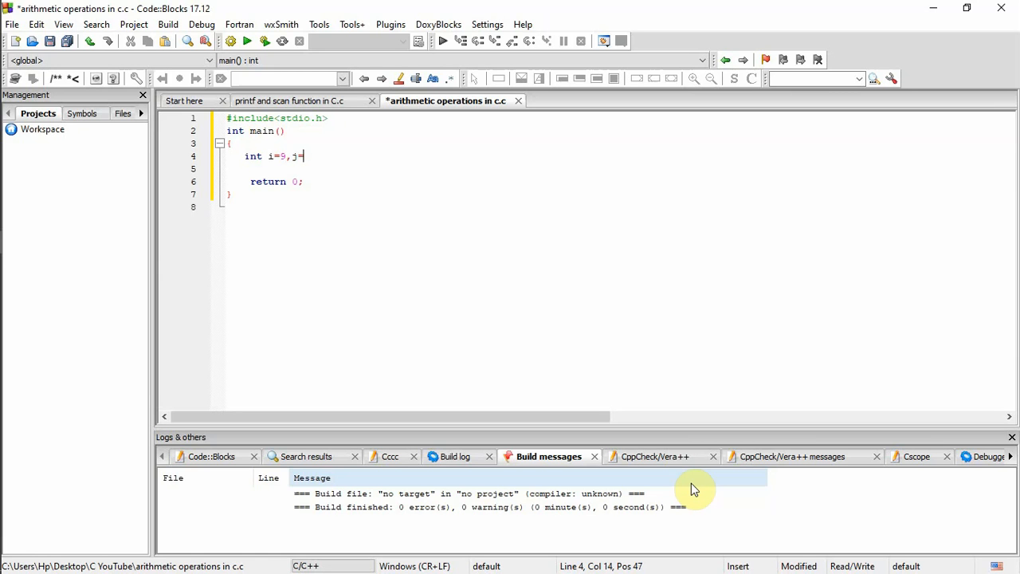
type("3")
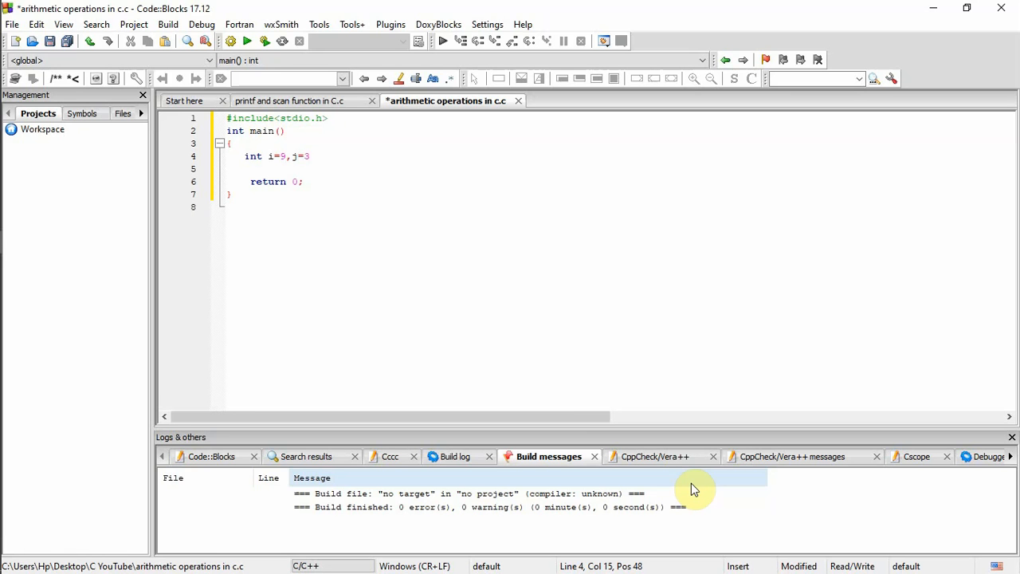
type(",")
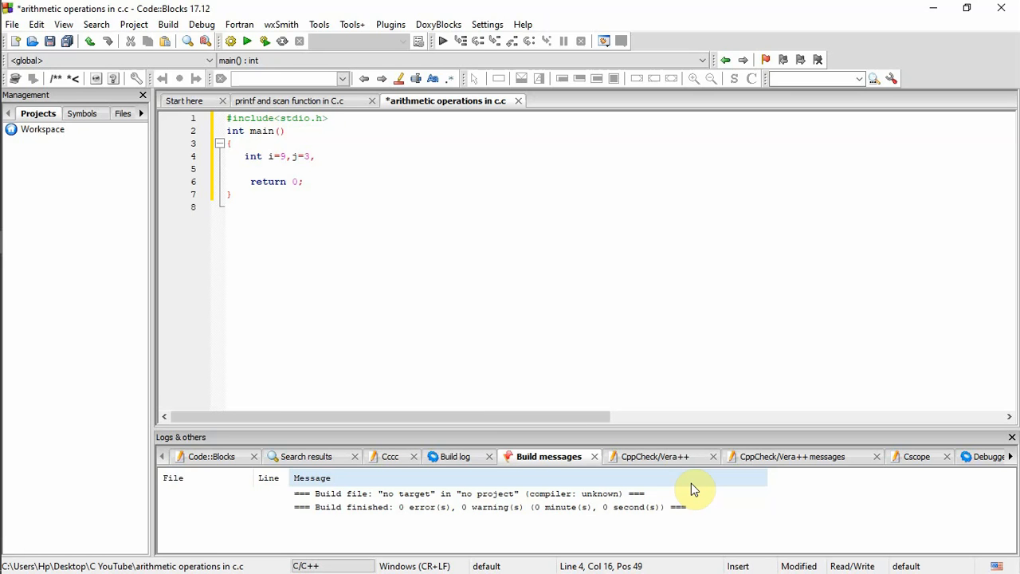
type(",k")
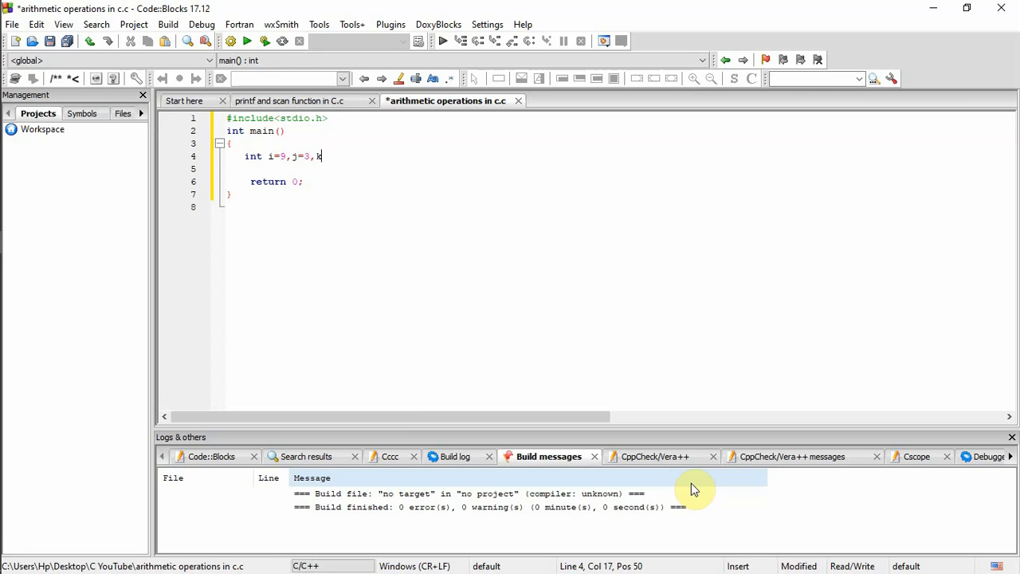
type(";")
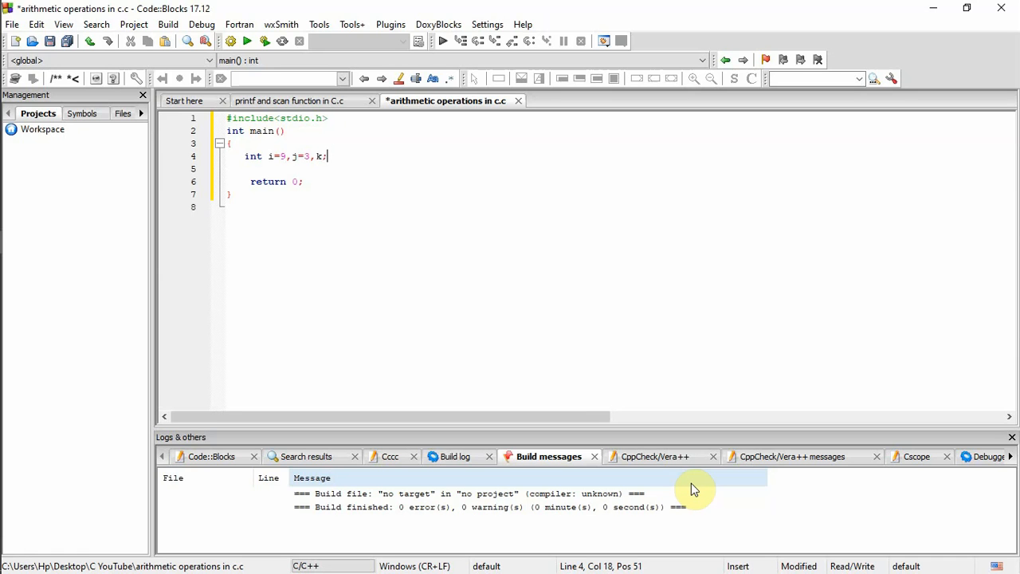
key("Enter")
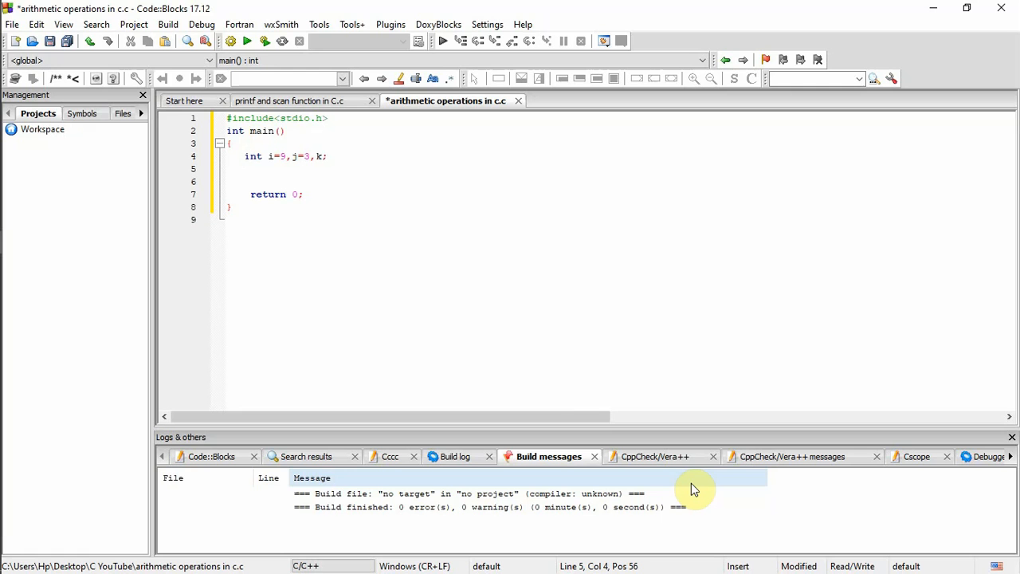
Add an //addition + comment line and begin the next statement with p.
type("//")
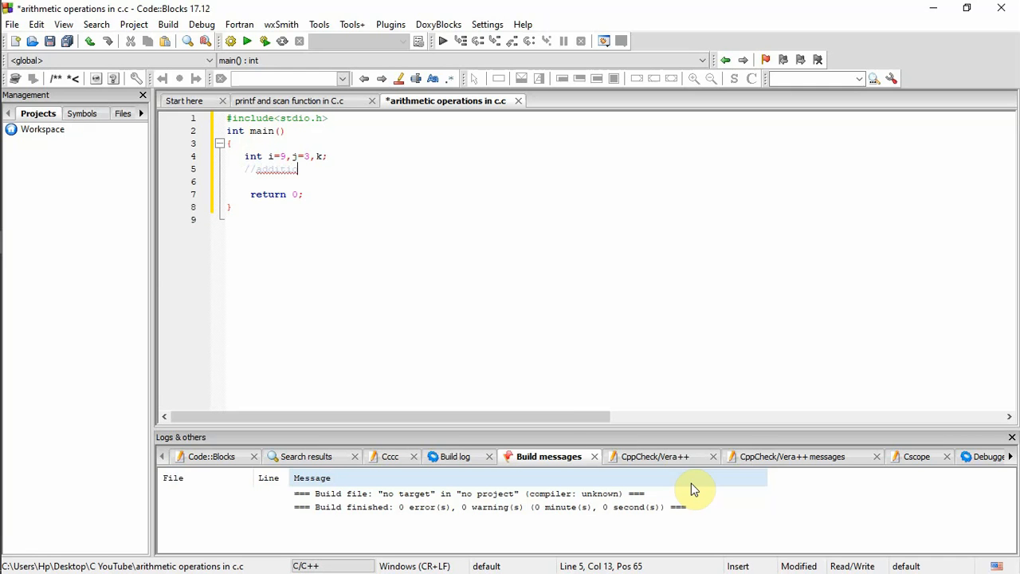
type("addition")
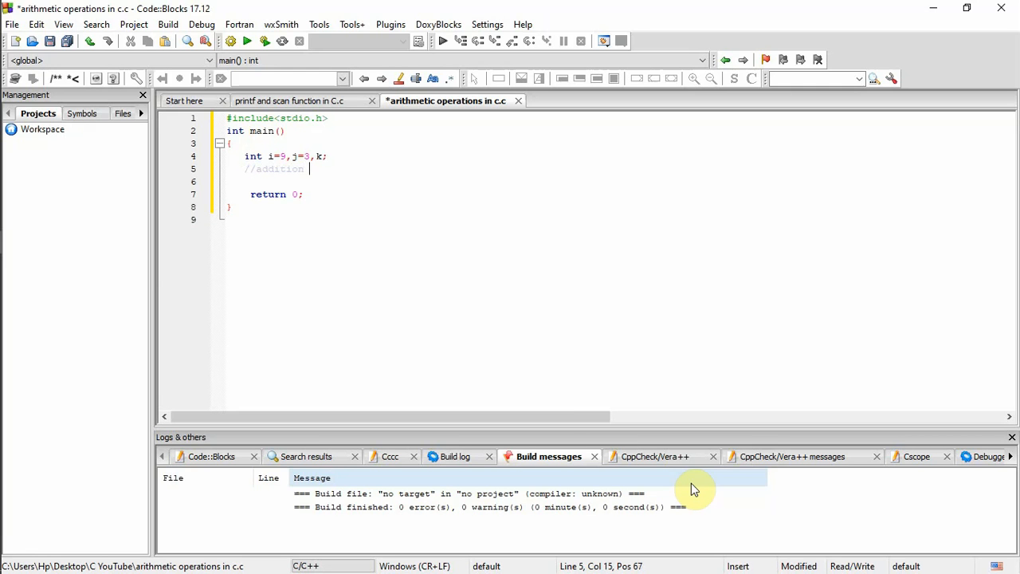
type("+")
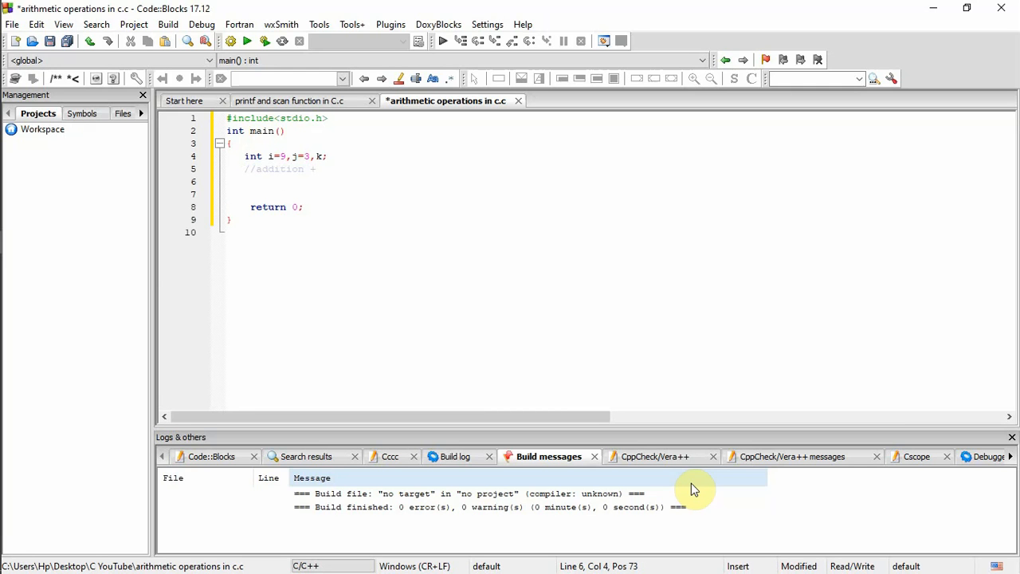
type("p")
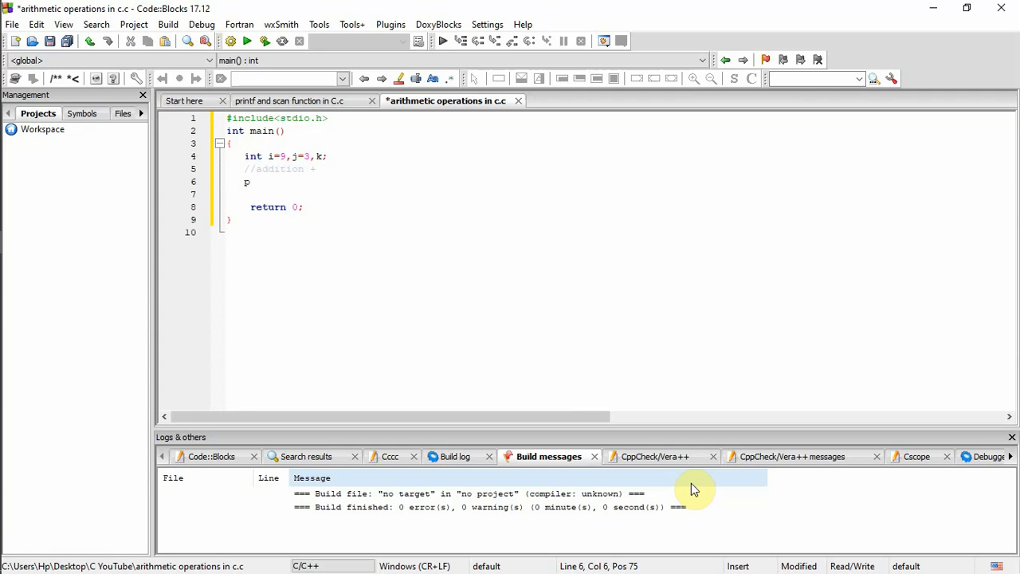
Write printf's format string "The addition of %d and %d is %d\n".
type("rintf(")
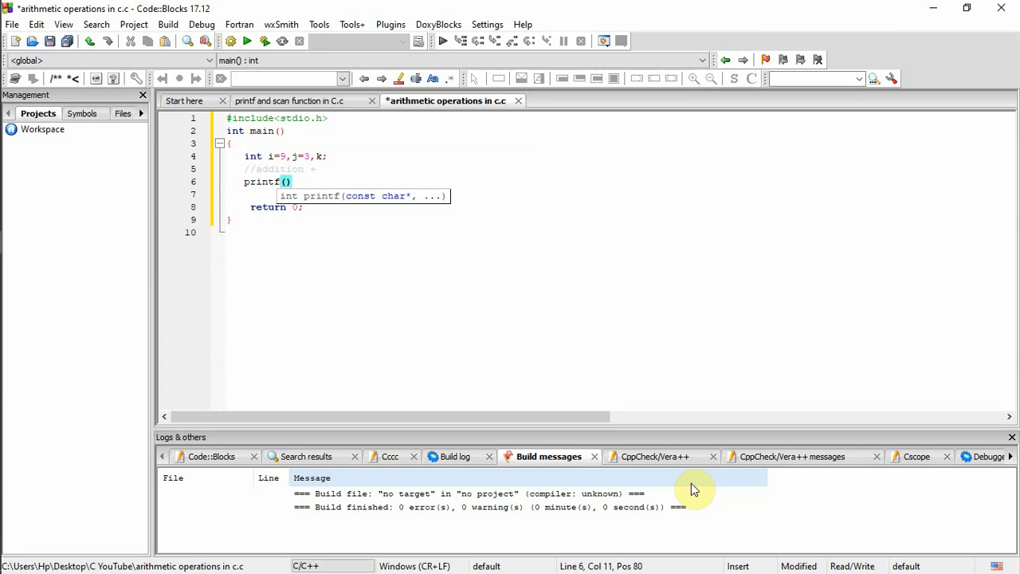
type("\"")
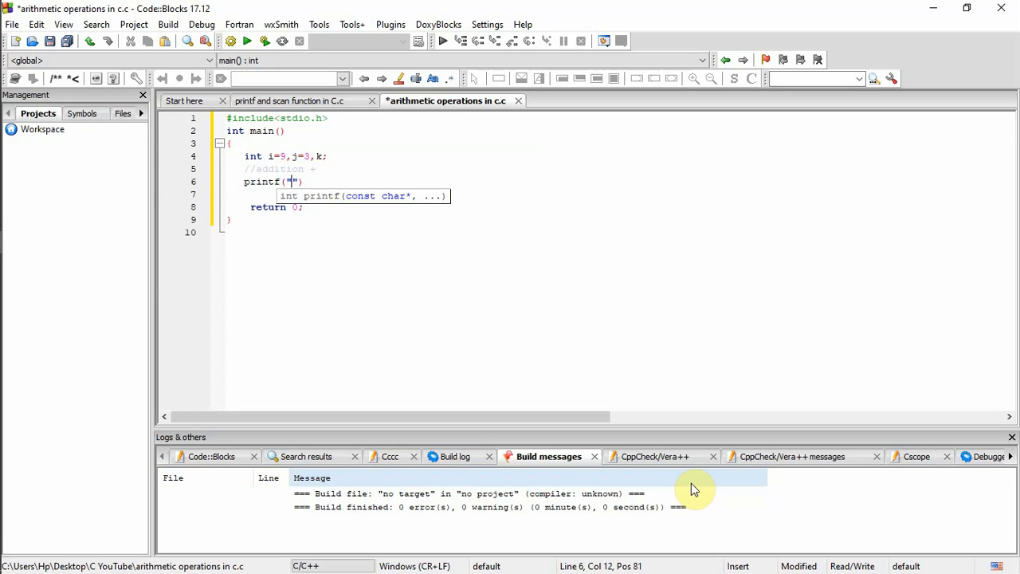
type("The")
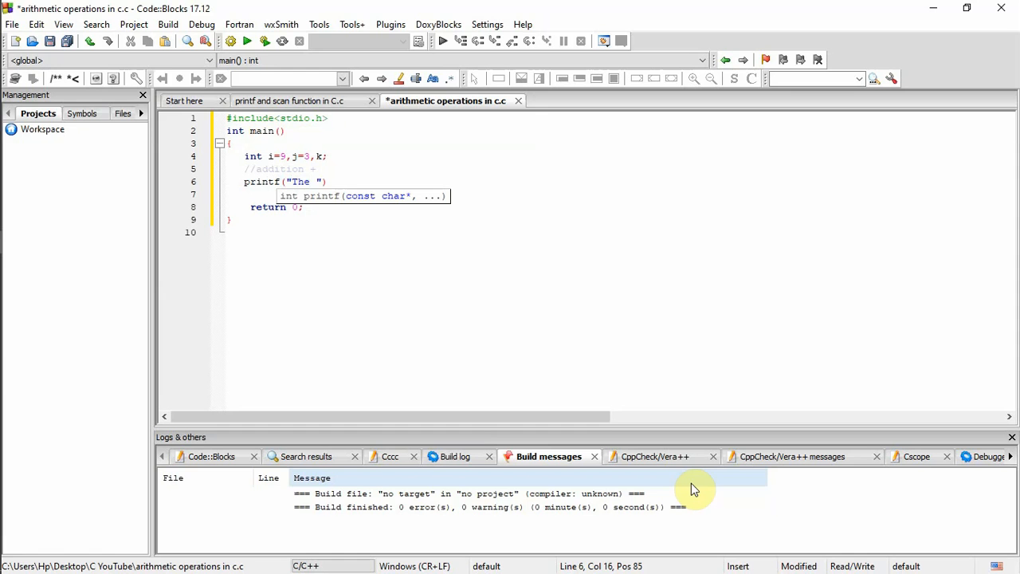
type("addition o")
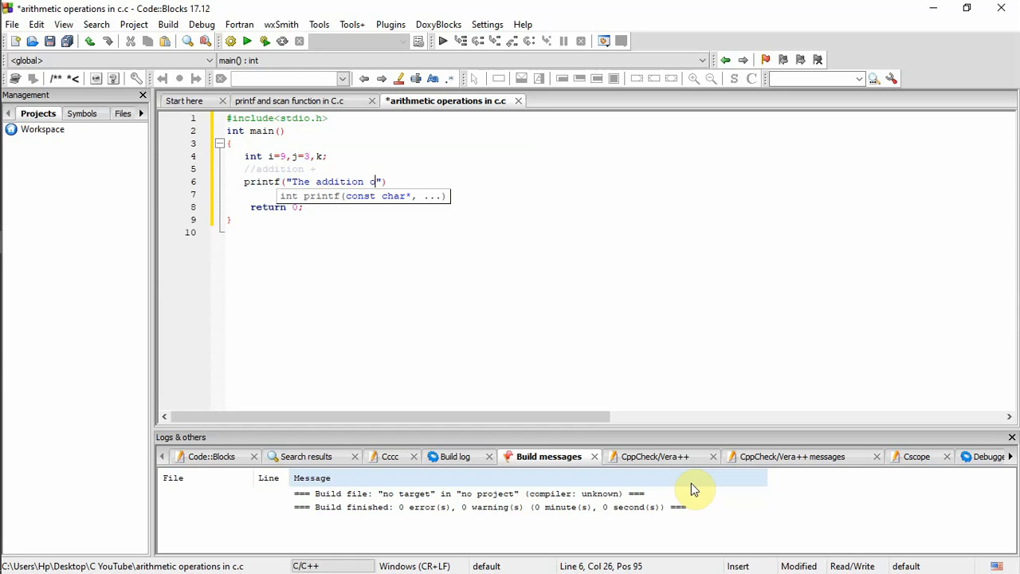
type("f %")
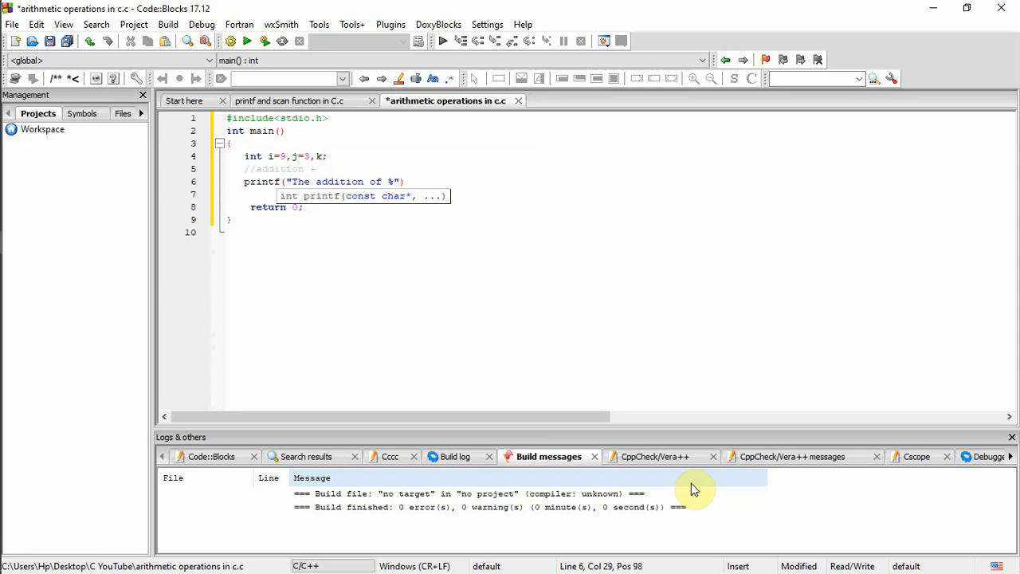
type("d")
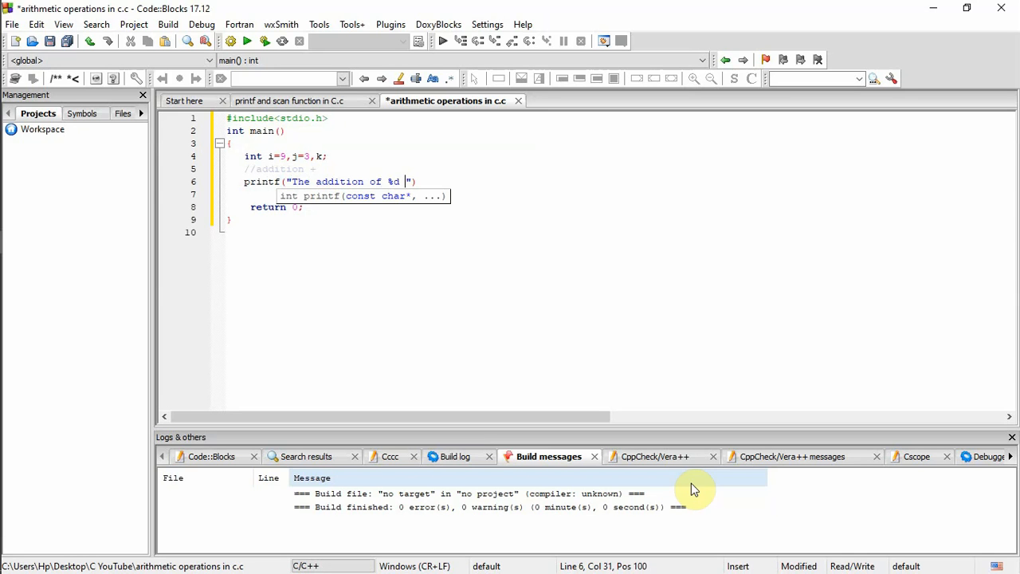
type("and")
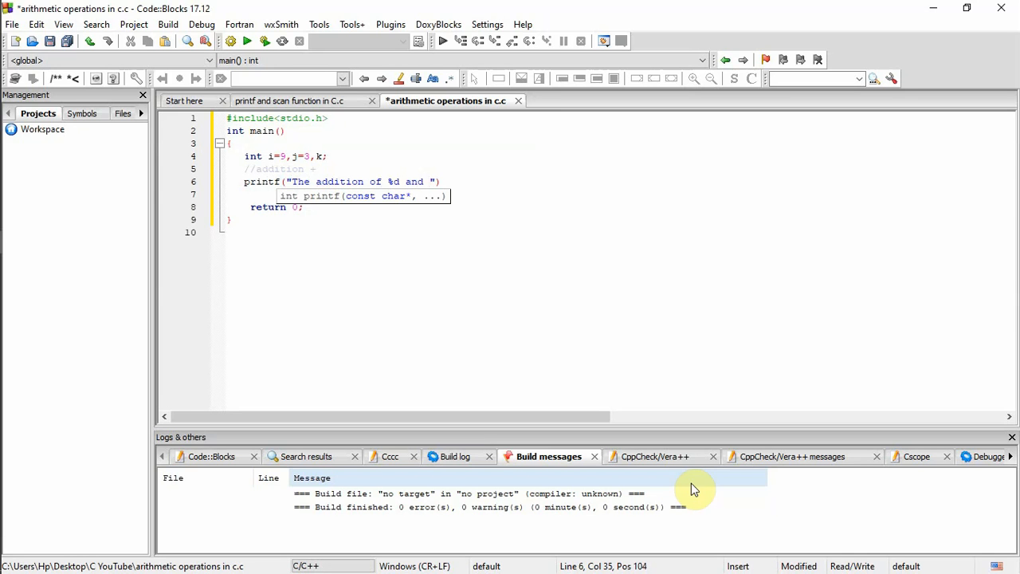
type("%d is")
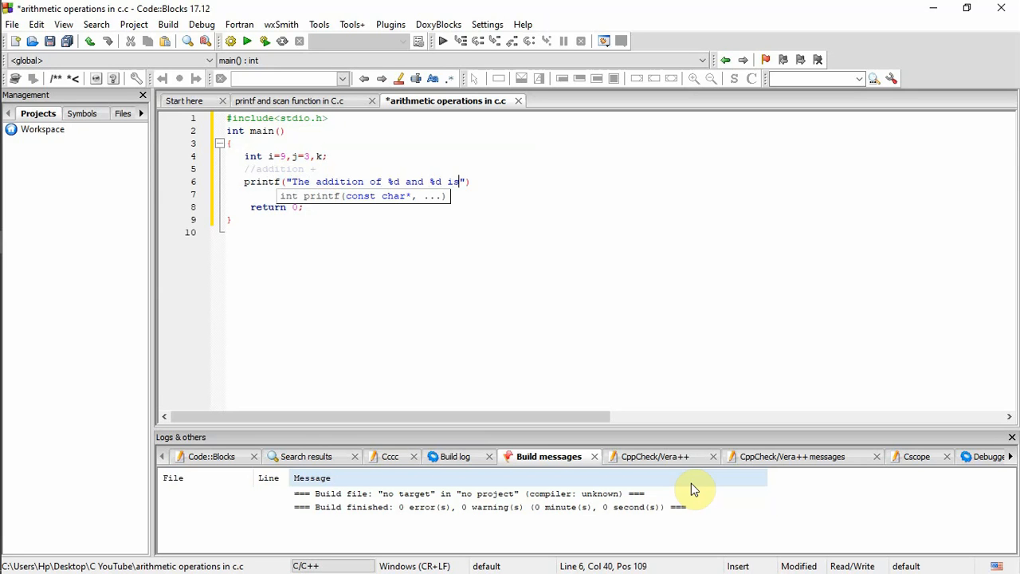
type("%d")
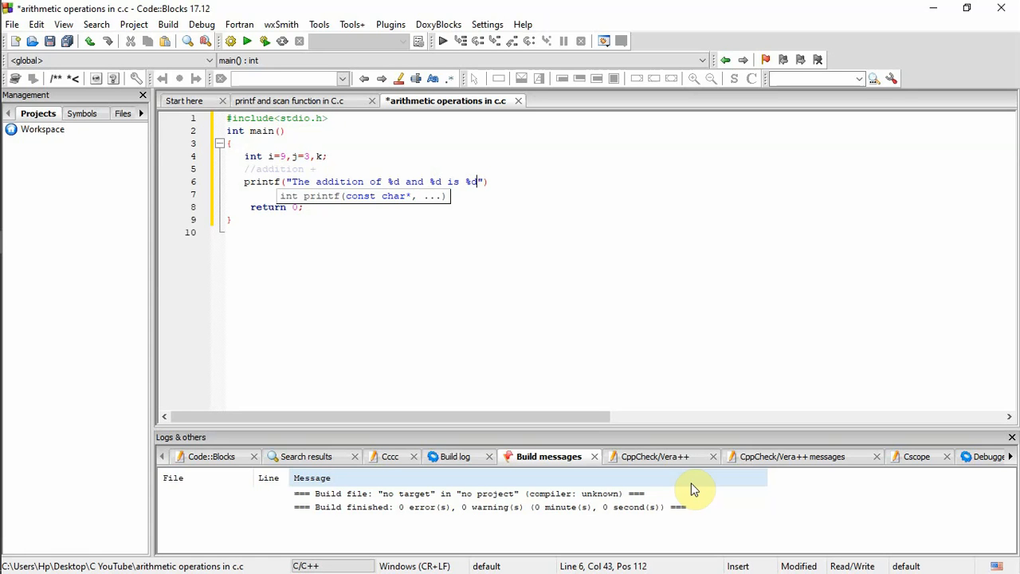
type("\\n")
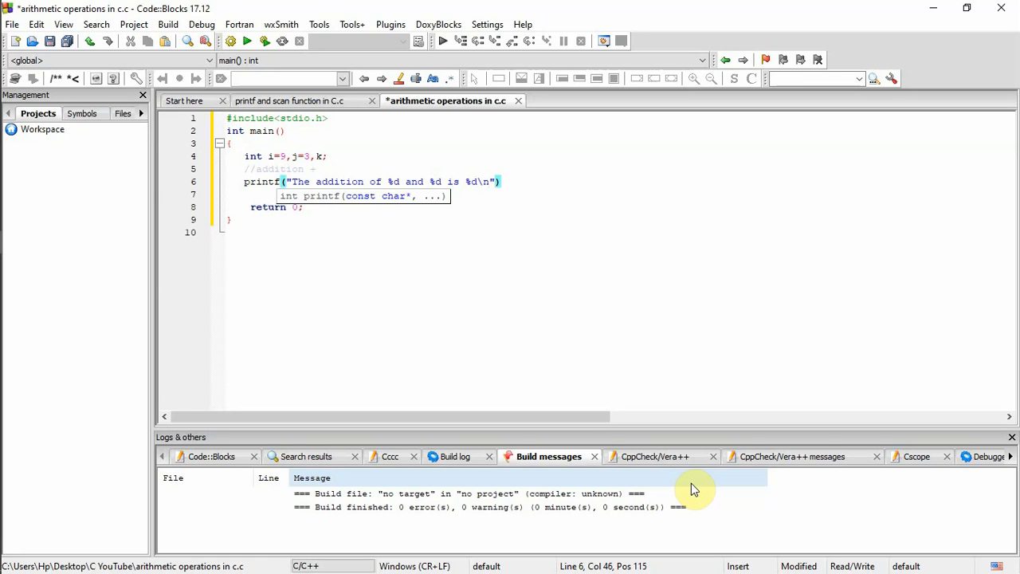
Finish the printf with arguments i, j, k and a closing semicolon.
type(",")
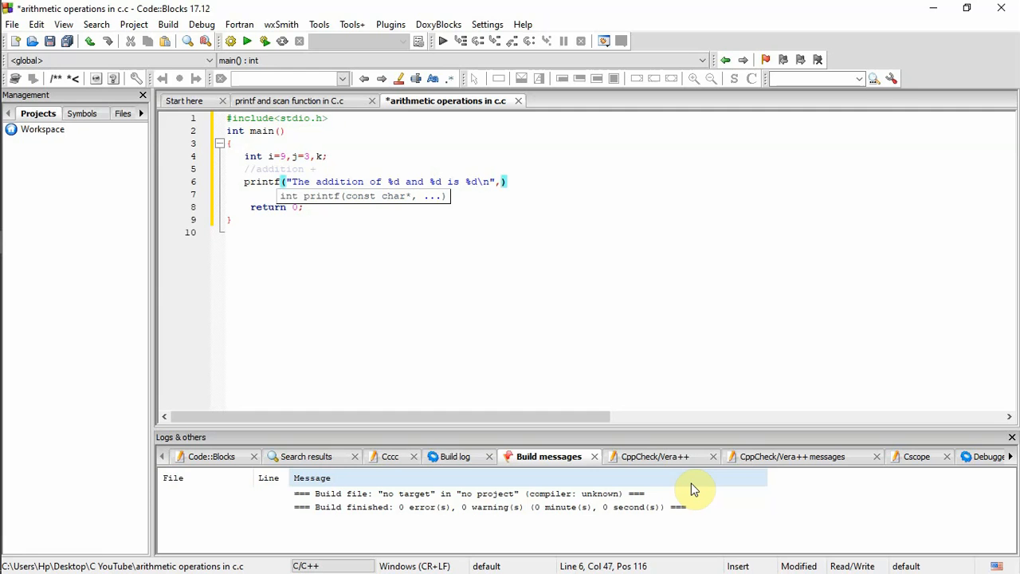
type("i")
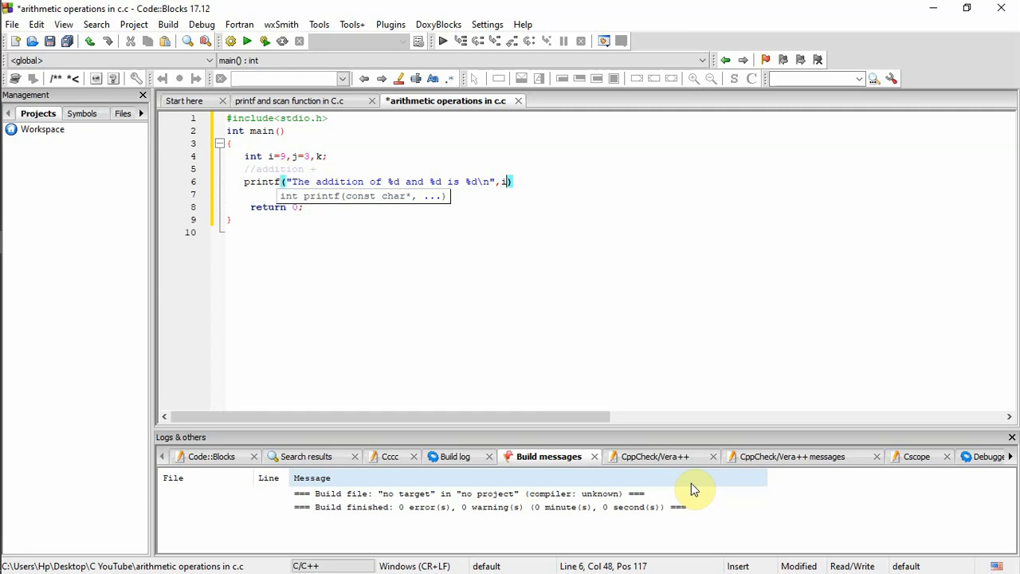
type(",j")
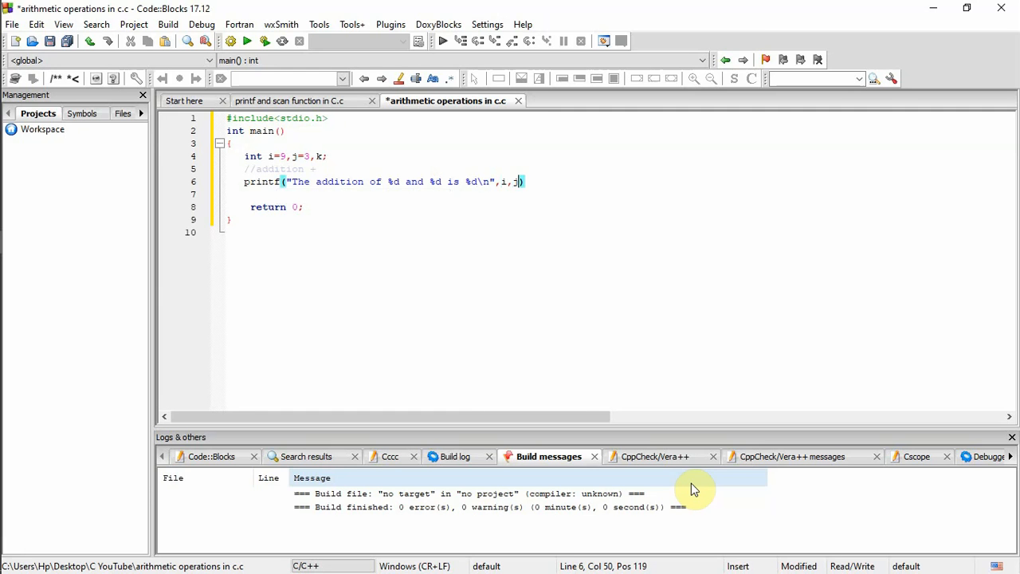
type("j,")
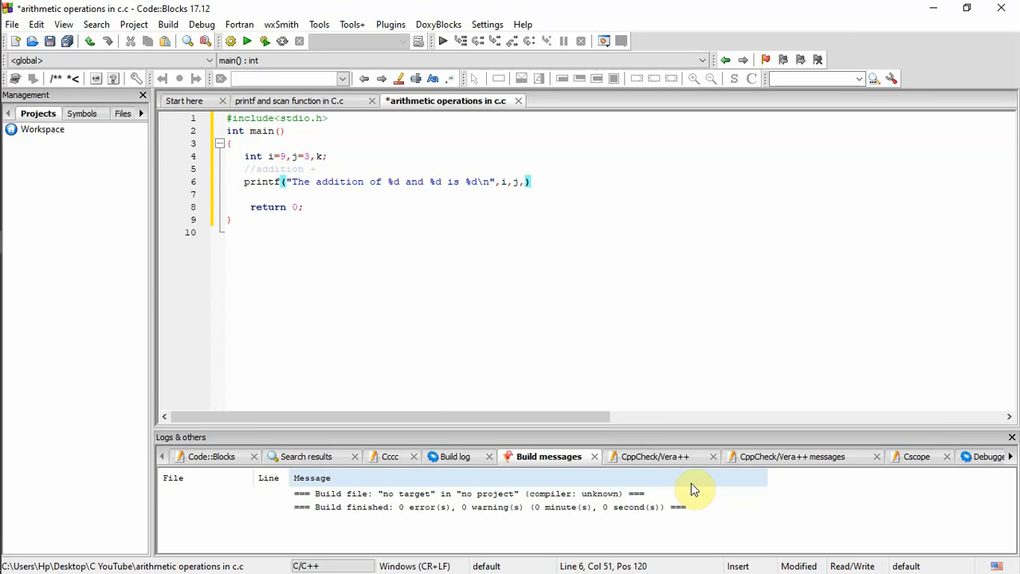
type("k")
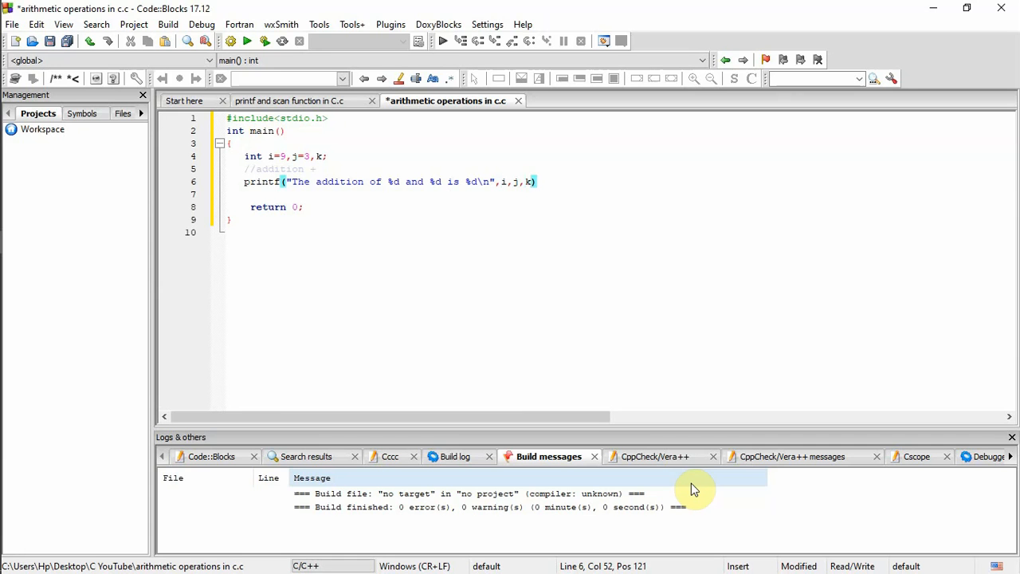
type(";")
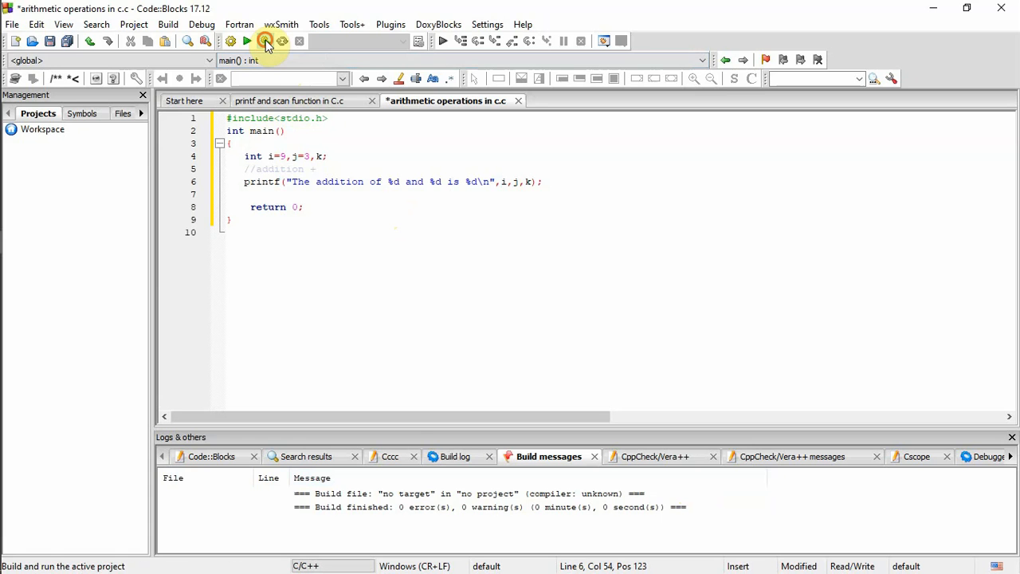
Build and run the program, view the addition output, and close the console.
left_click(264, 44)
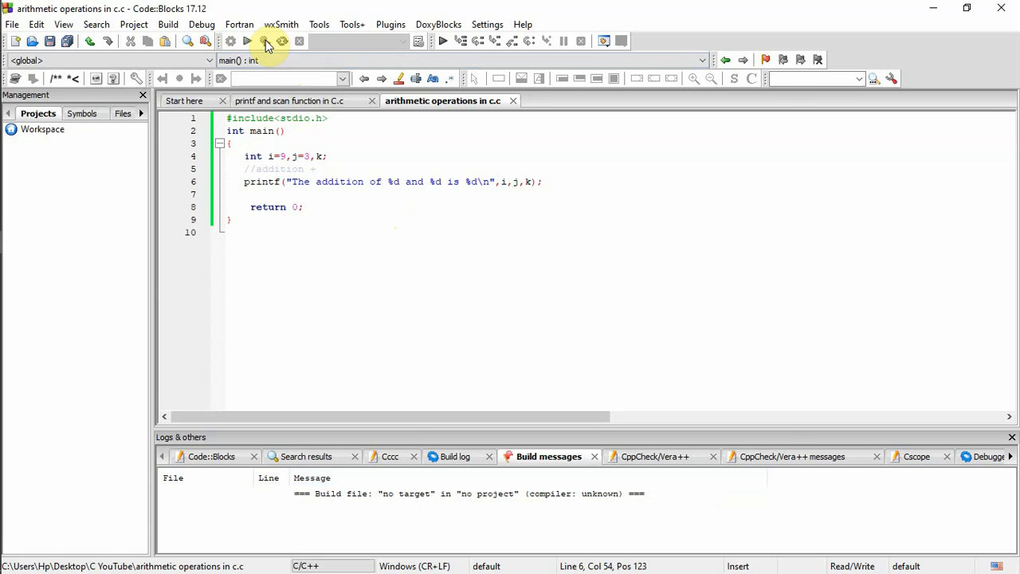
left_click(263, 46)
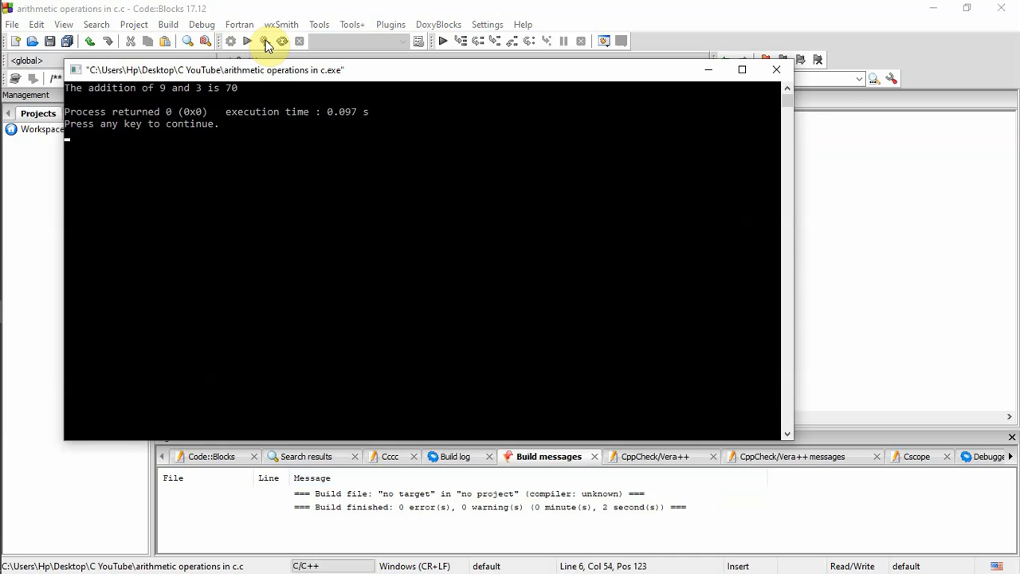
left_click(776, 70)
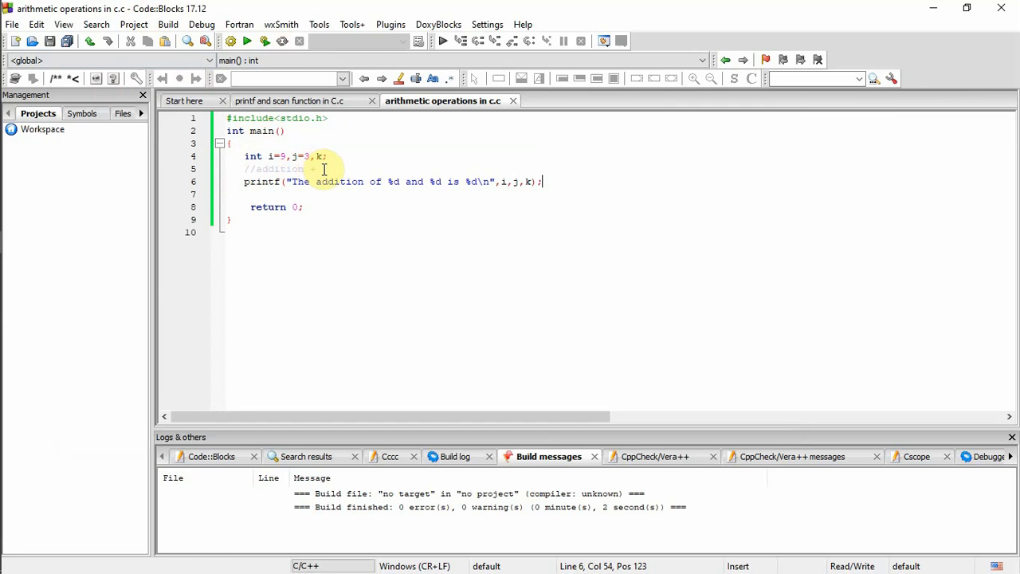
Insert the statement k=i+j; on a new line below the addition comment.
key("Enter")
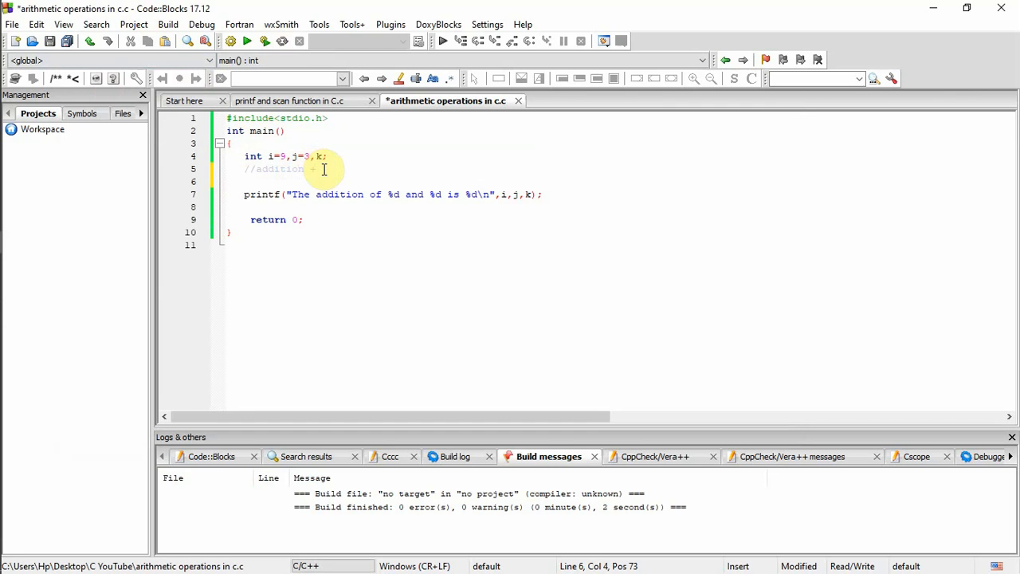
type("k")
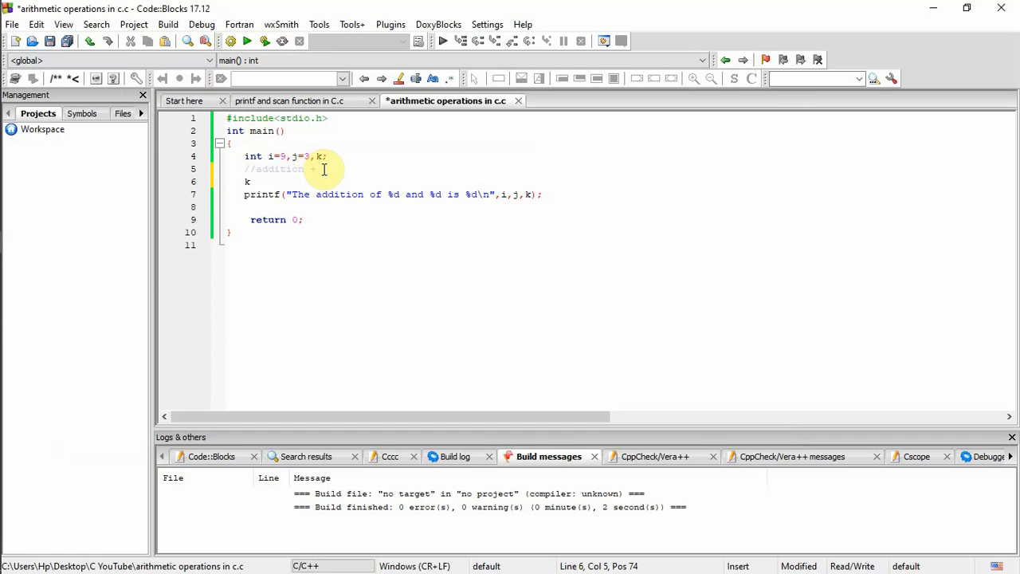
type("=")
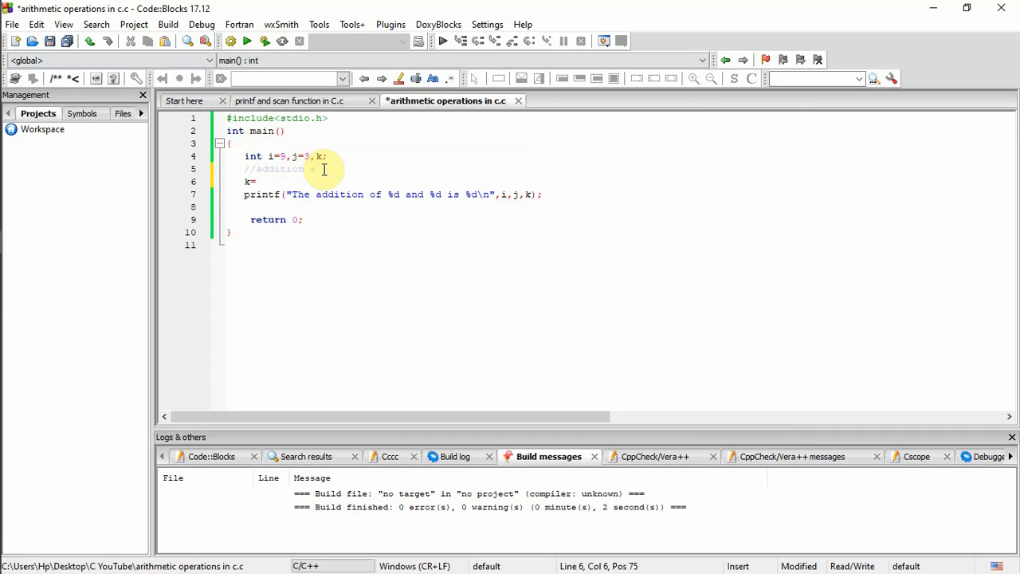
type("i")
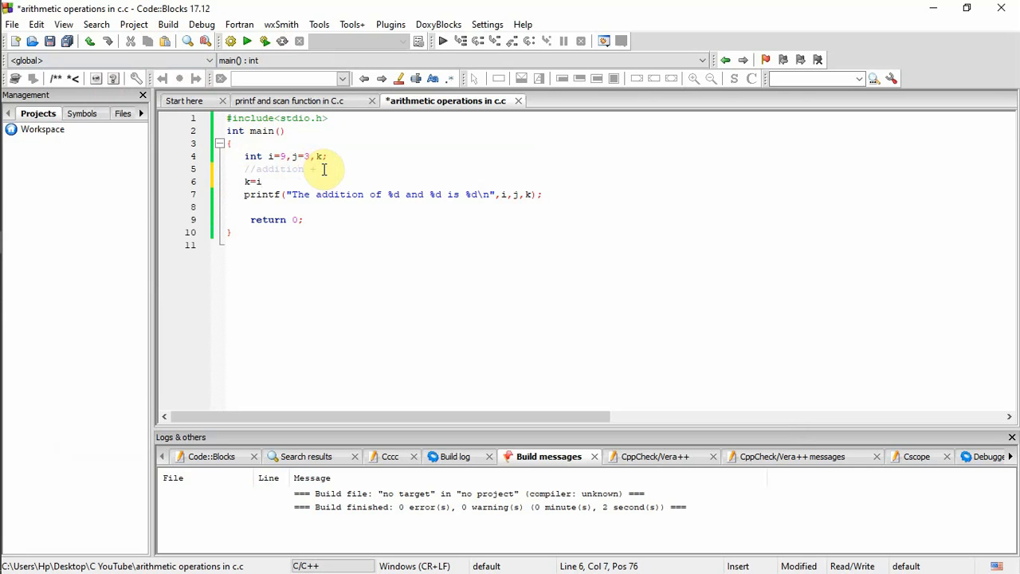
type("+")
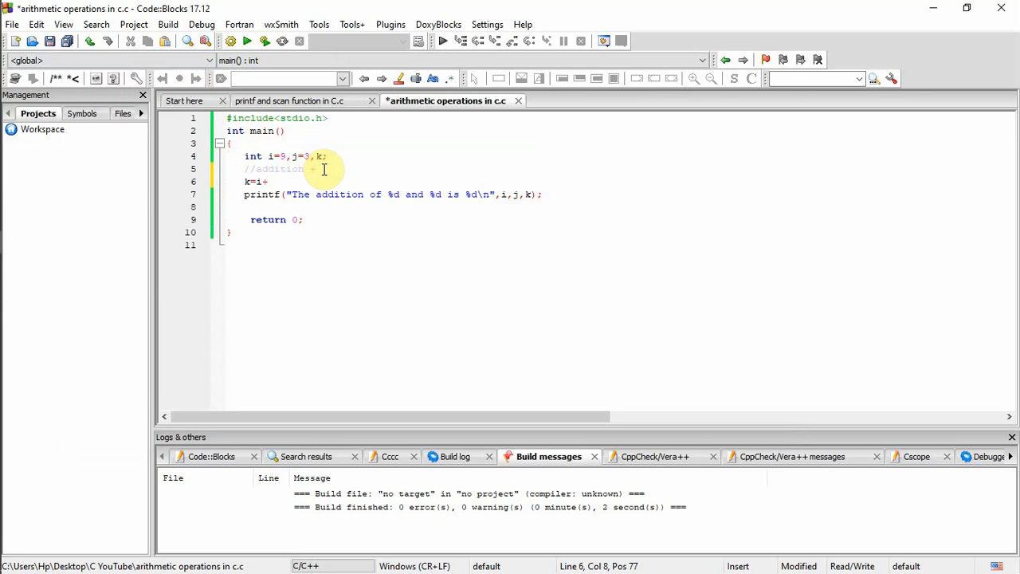
type("j")
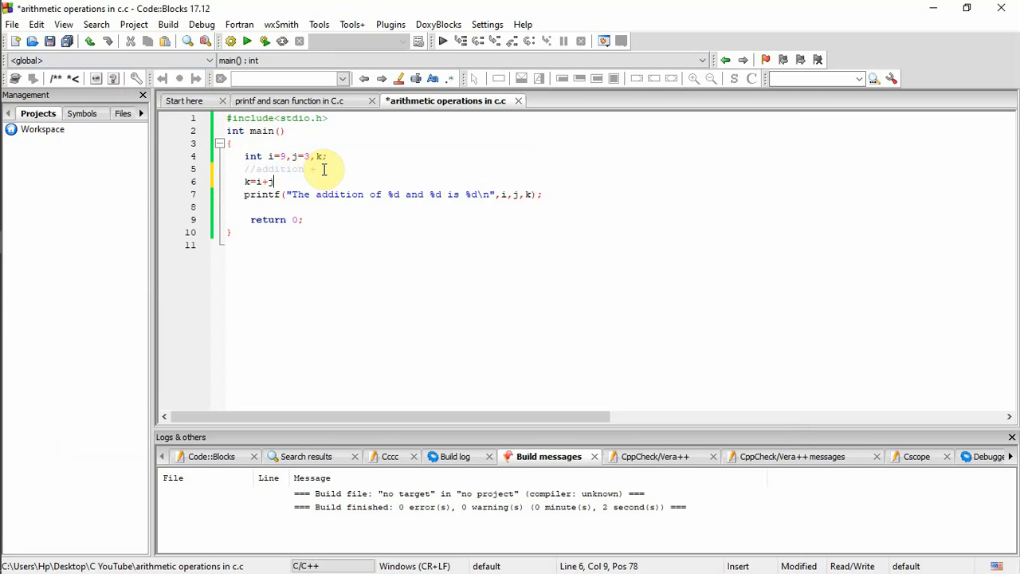
type(";")
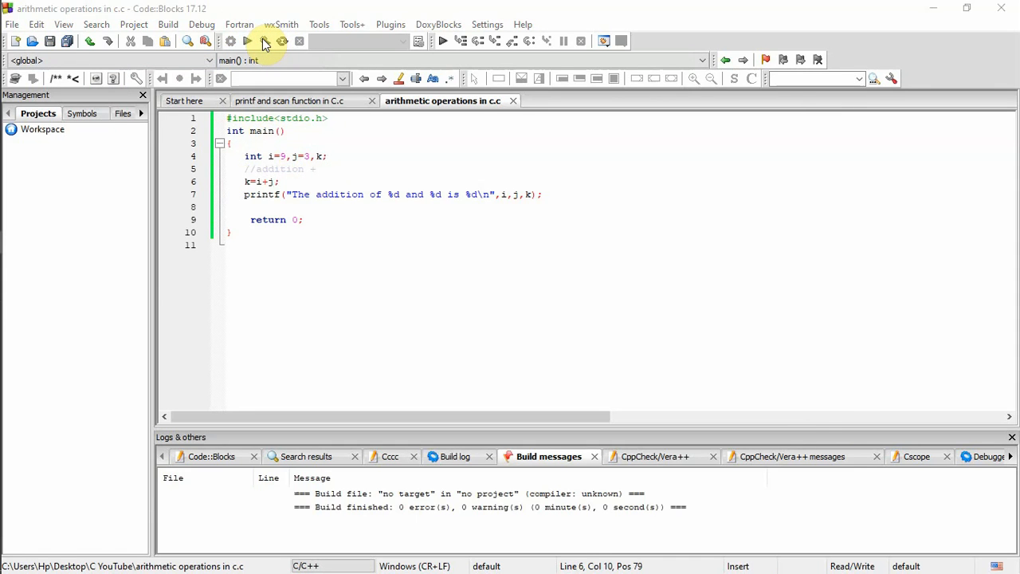
Run the program to see the addition of 9 and 3 is 12, then close the console.
left_click(247, 41)
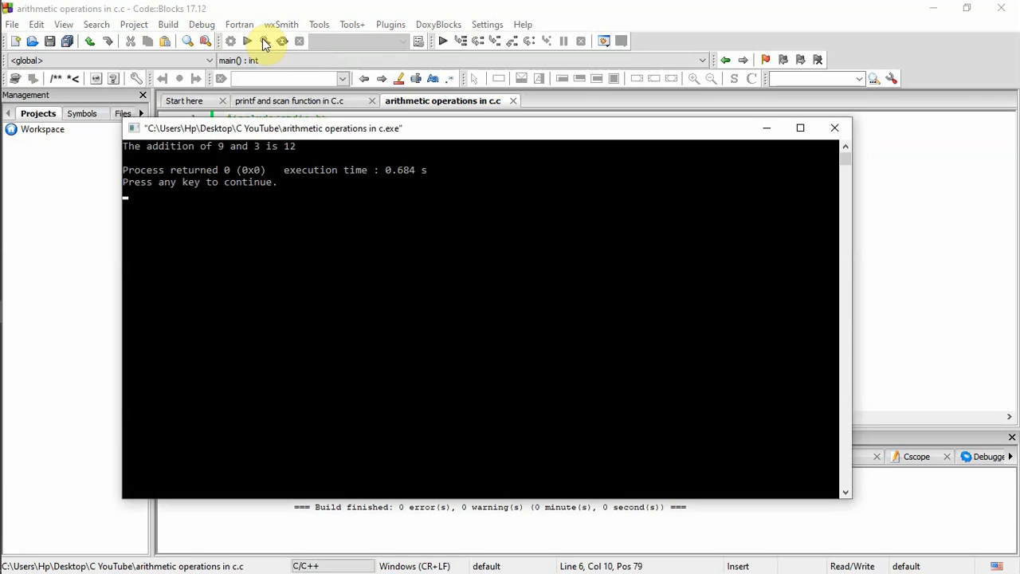
left_click(835, 127)
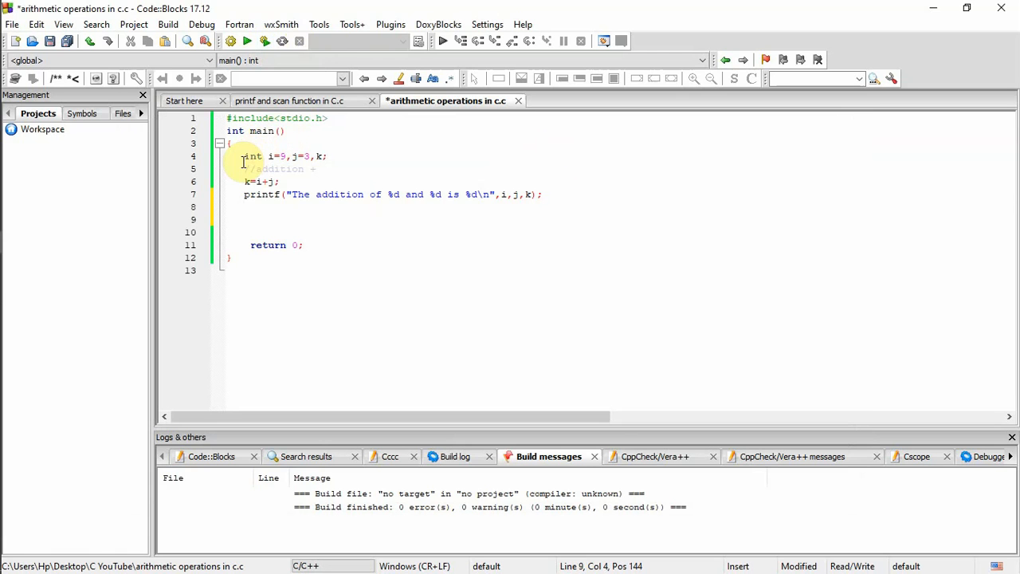
Wrap the addition block in /* */ and write a //subtraction comment below.
left_click(242, 169)
type("/* ")
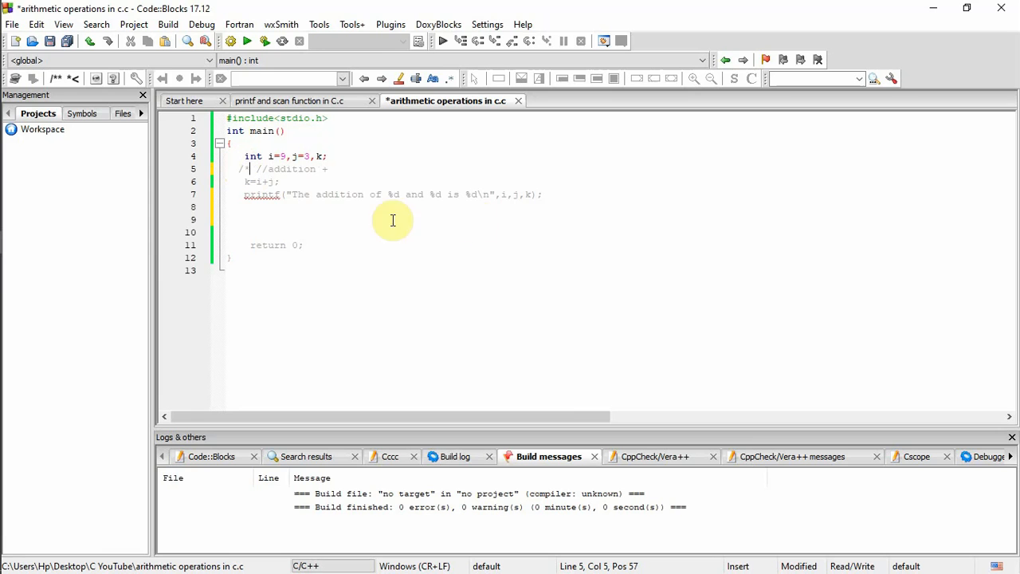
mouse_move(546, 198)
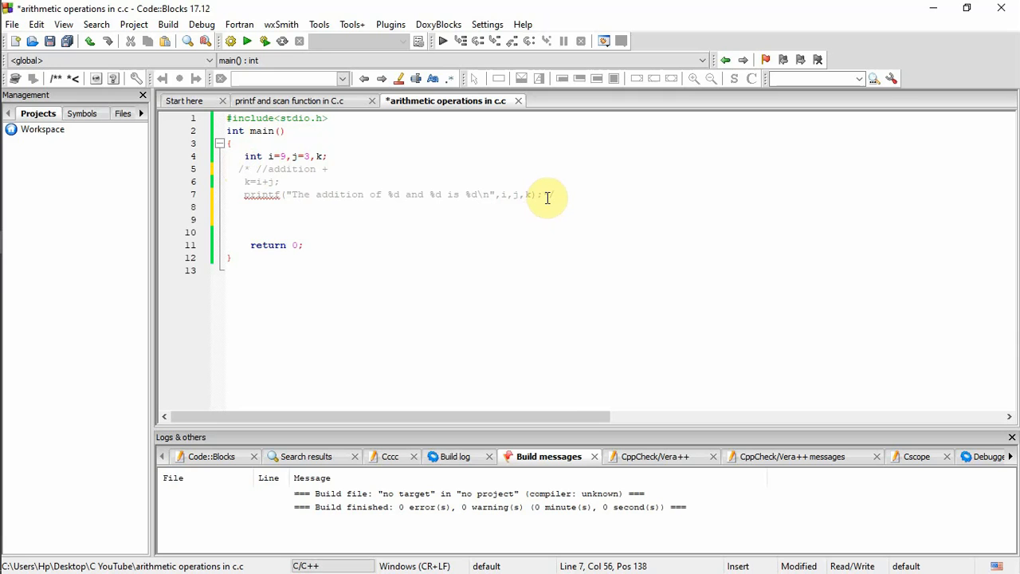
type("*/")
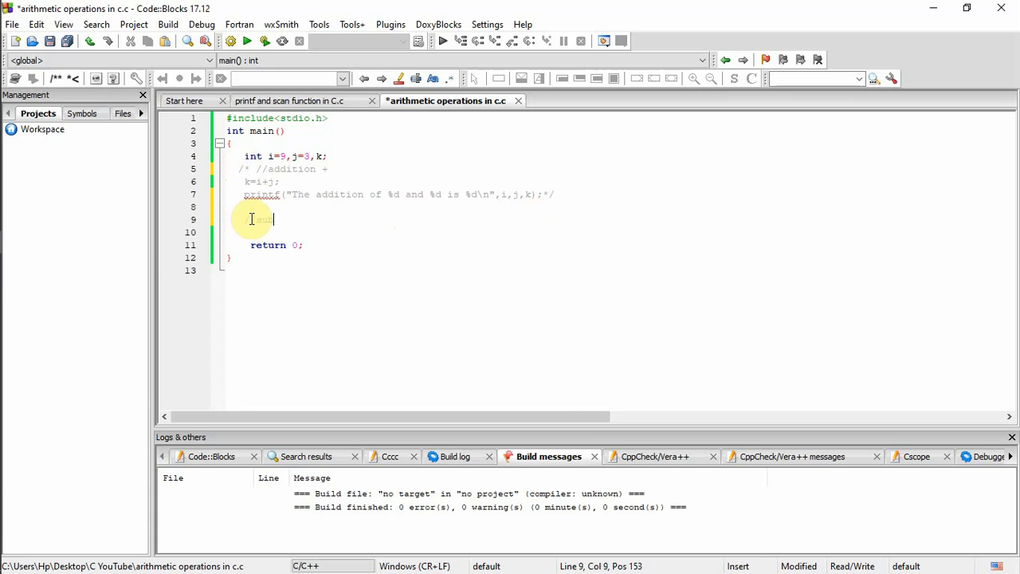
type("b")
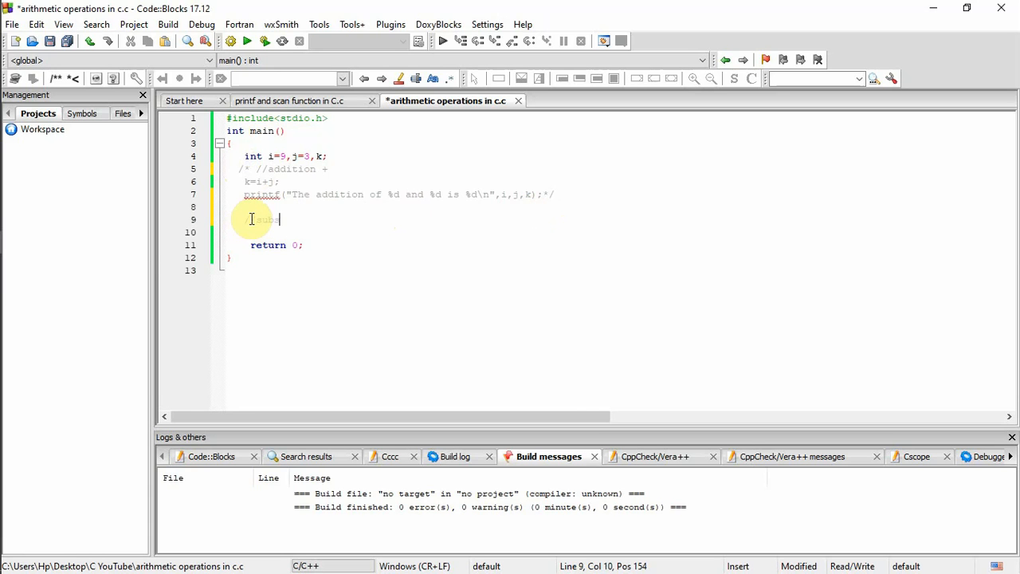
type("raction")
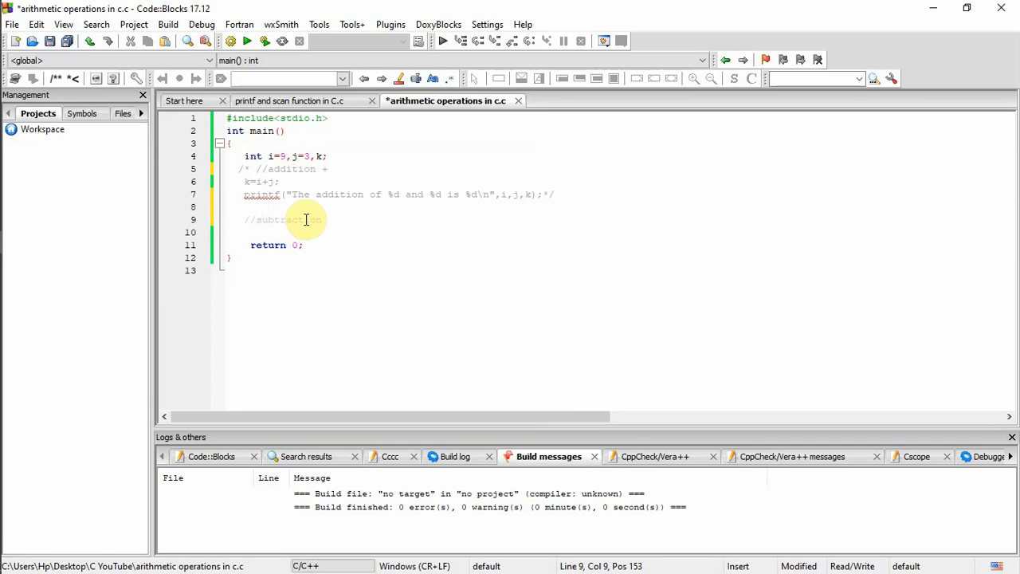
Write the statement k=i-j; on a new line under //subtraction.
key("Return")
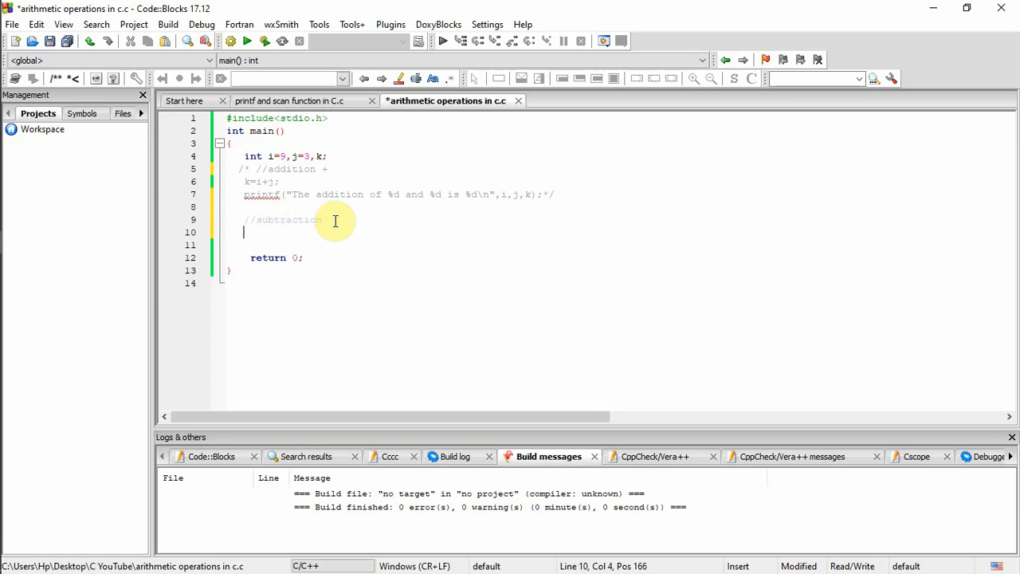
type("k")
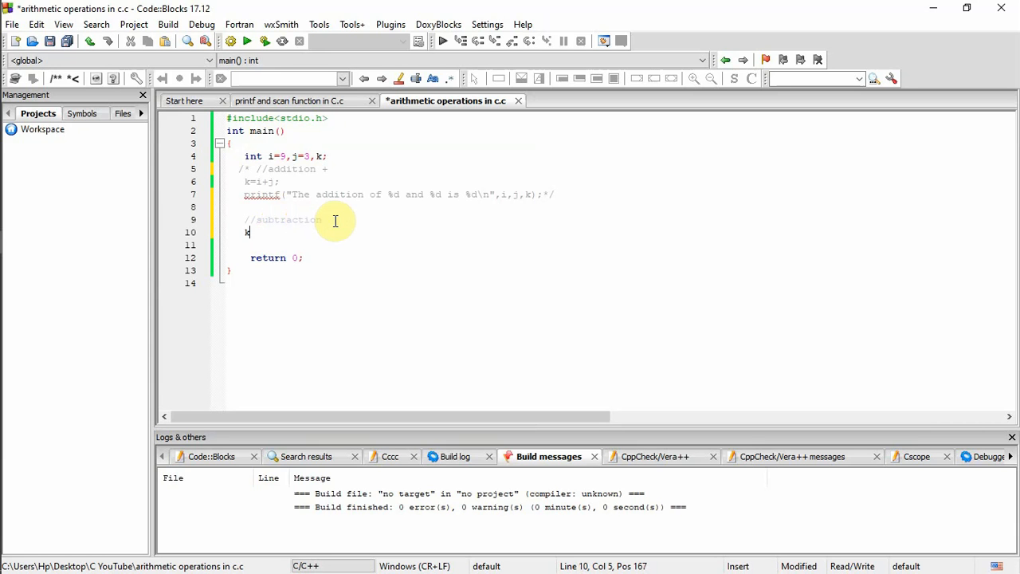
type("=")
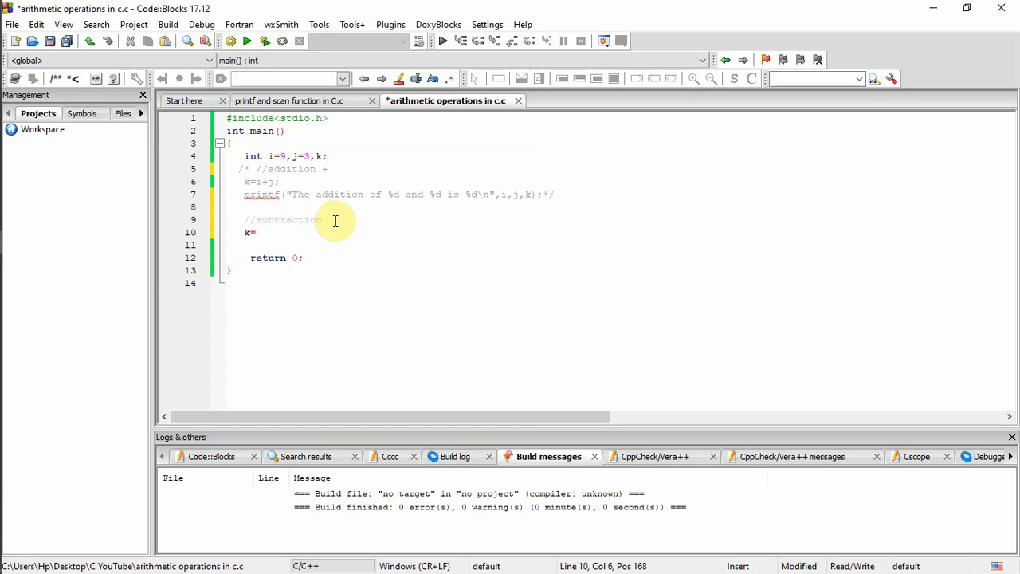
type("i-")
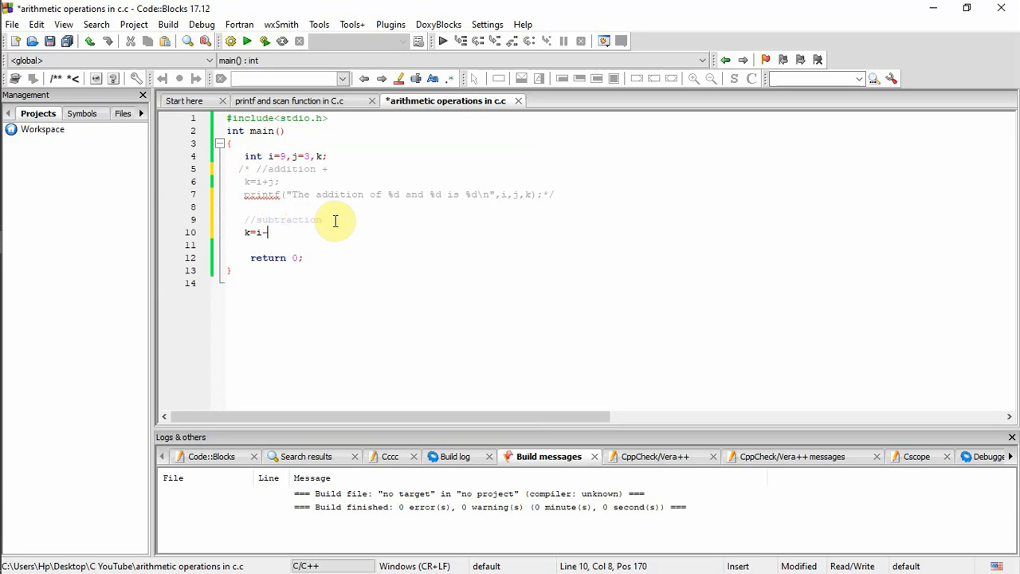
type("j;")
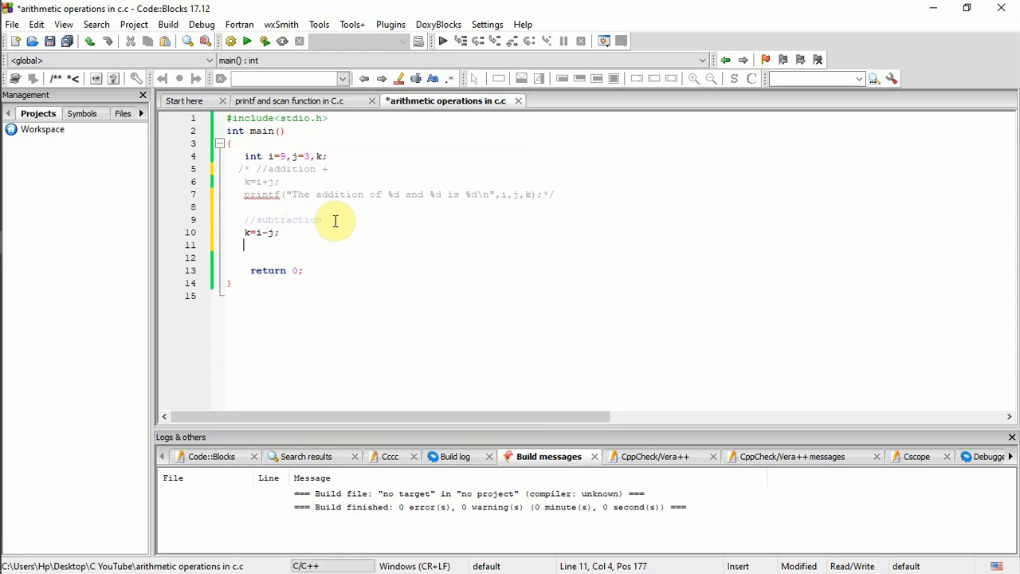
Copy the addition printf under k=i-j; and reword it to "The subtraction of %d and %d is %d\n".
left_click(242, 194)
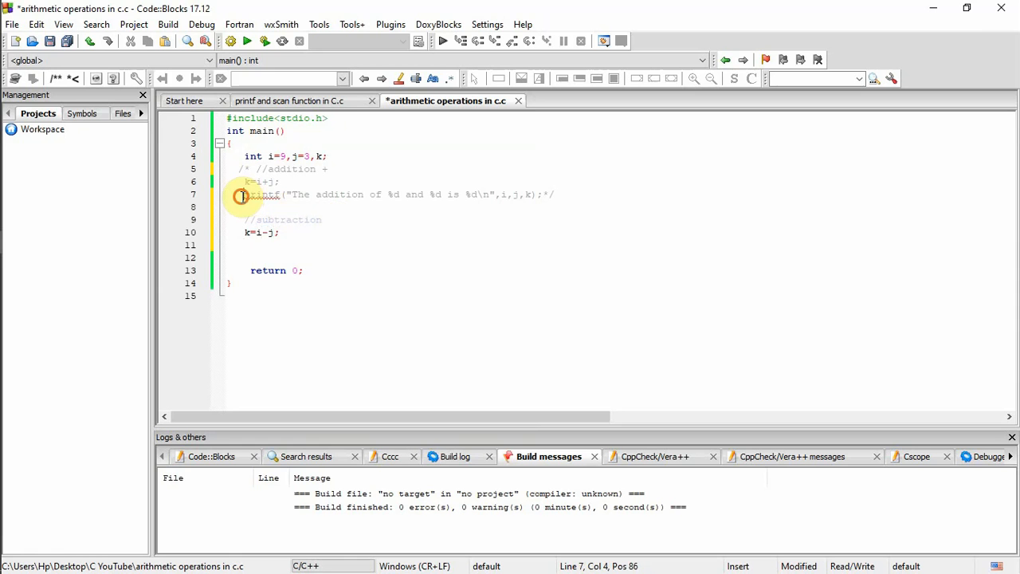
left_click_drag(242, 194, 535, 195)
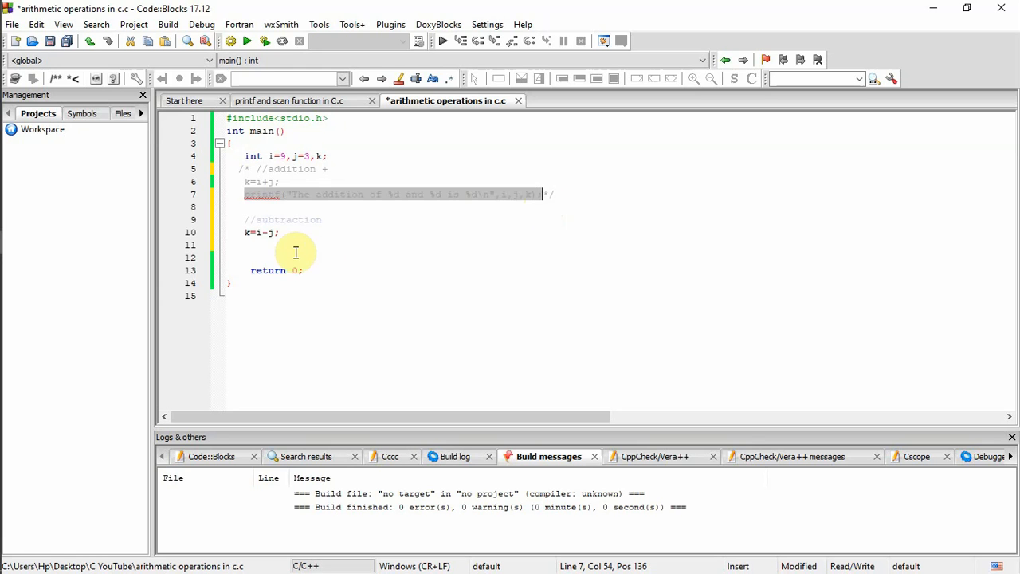
type("printf(\"The addition of %d and %d is %d\\n\",i,j,k);")
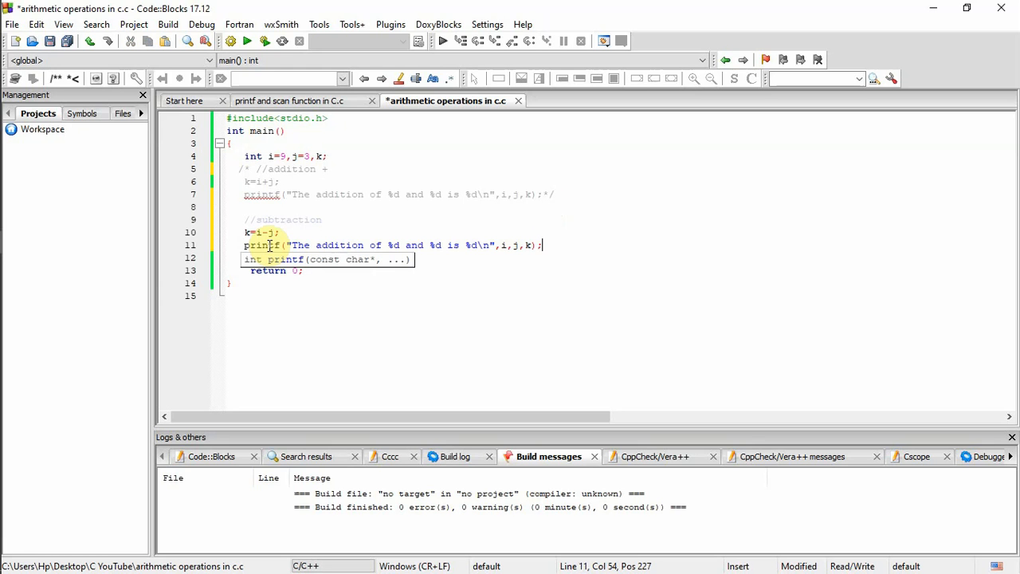
mouse_move(363, 245)
type("s")
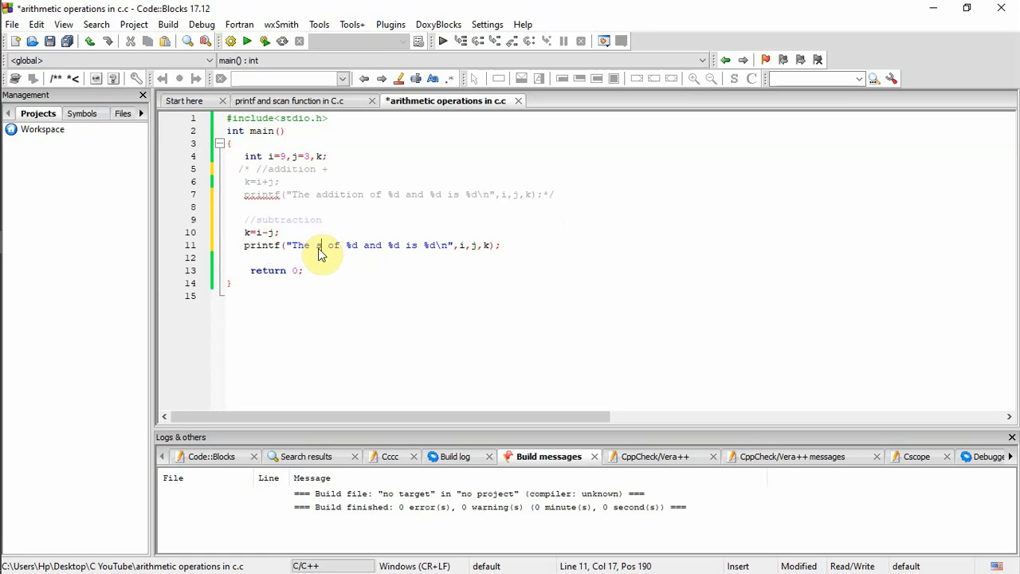
type("ubtraction")
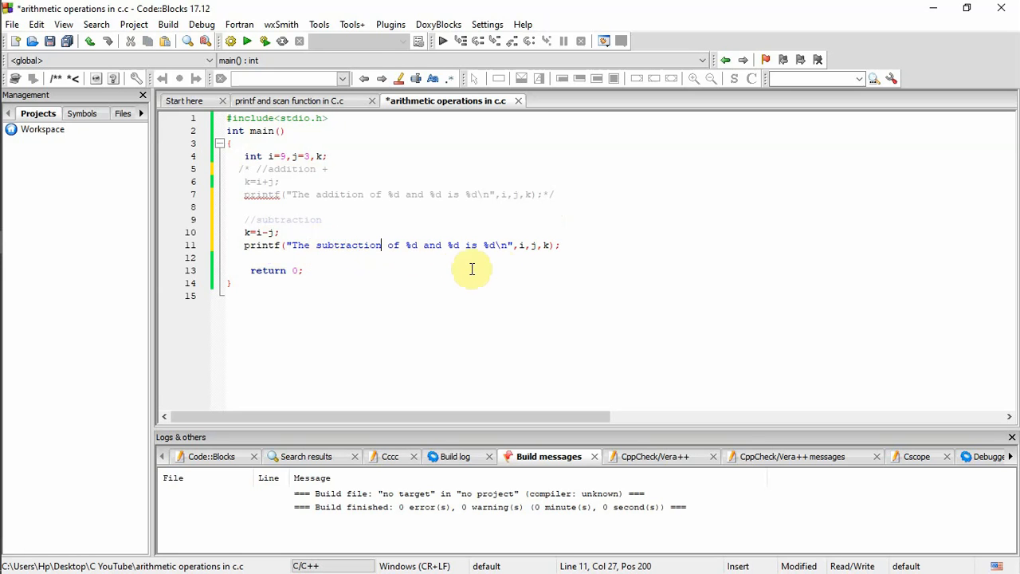
mouse_move(446, 269)
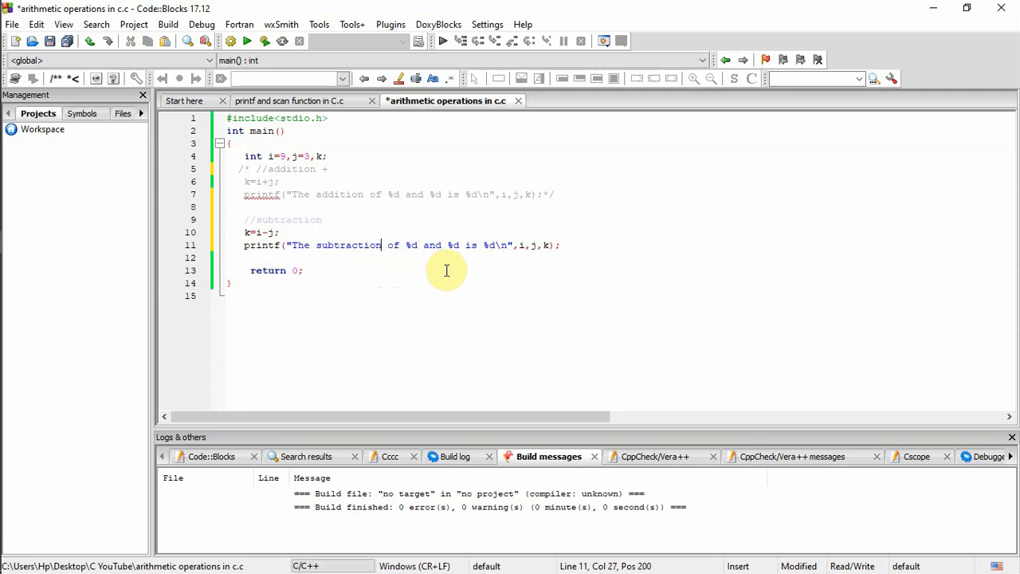
mouse_move(280, 50)
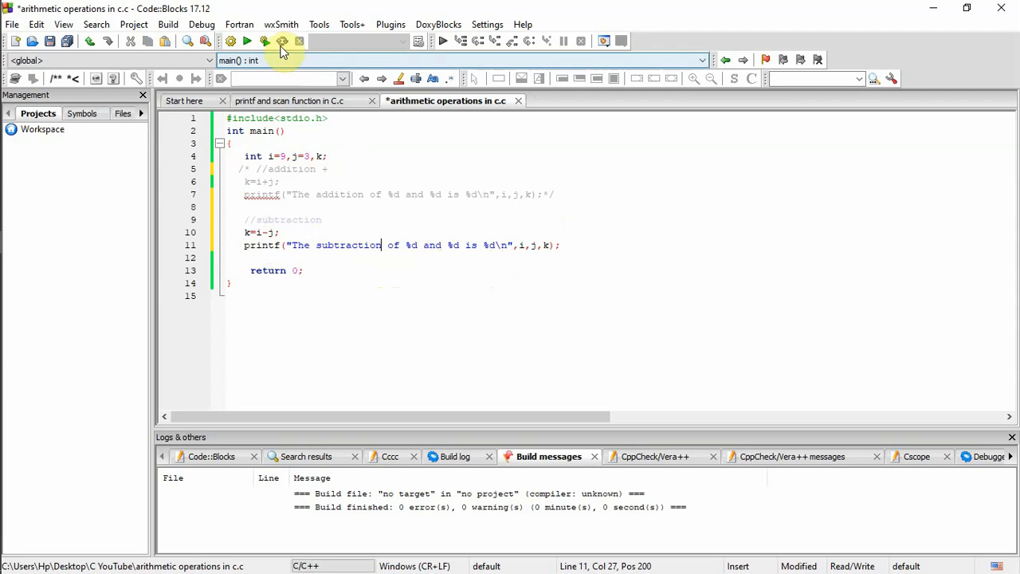
Wrap k=i-j; and its printf line in a /* */ block comment.
left_click(265, 41)
type("*/")
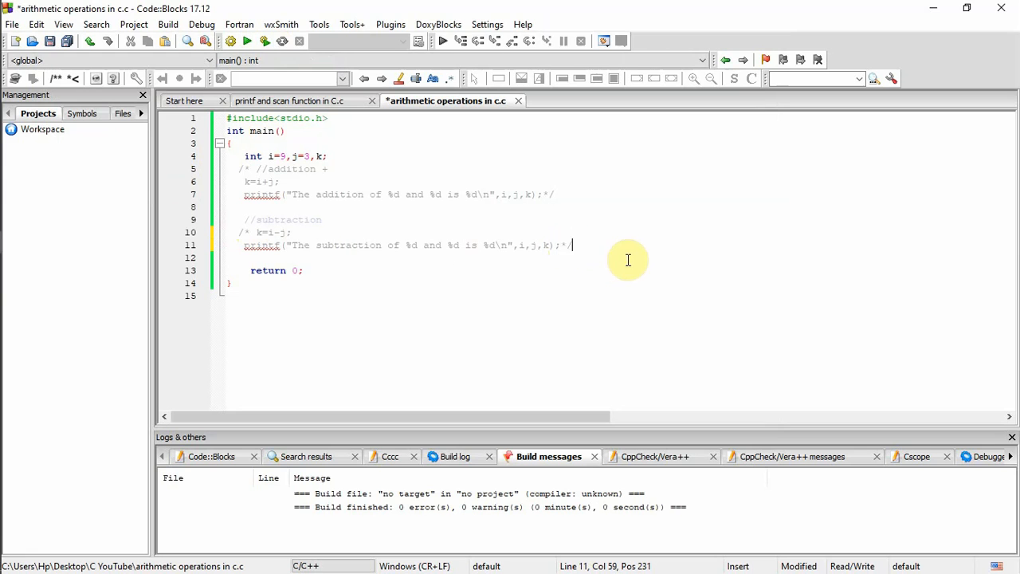
Write a //multiplication comment followed by the statement k=i*j;.
key("Return")
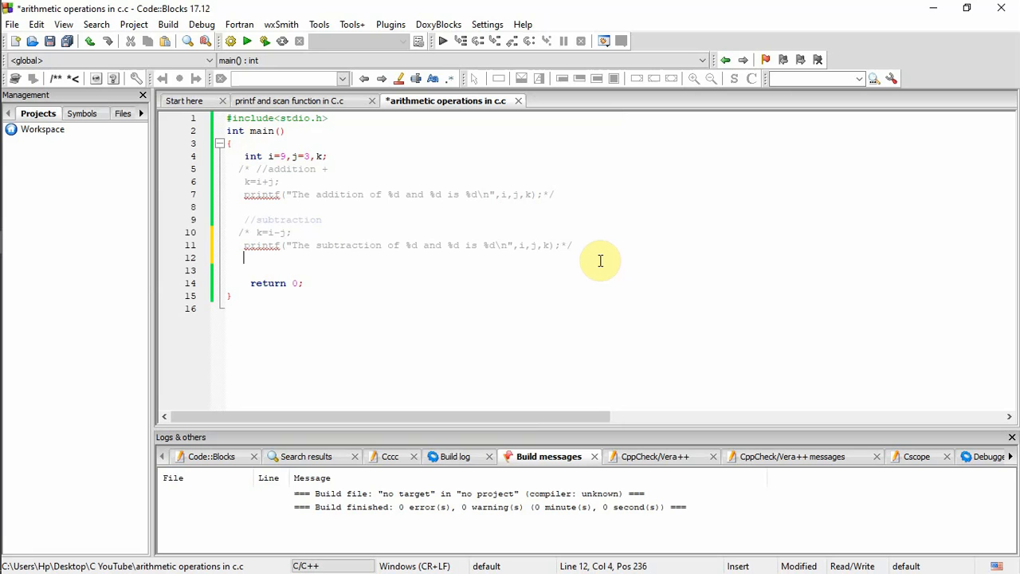
type("//")
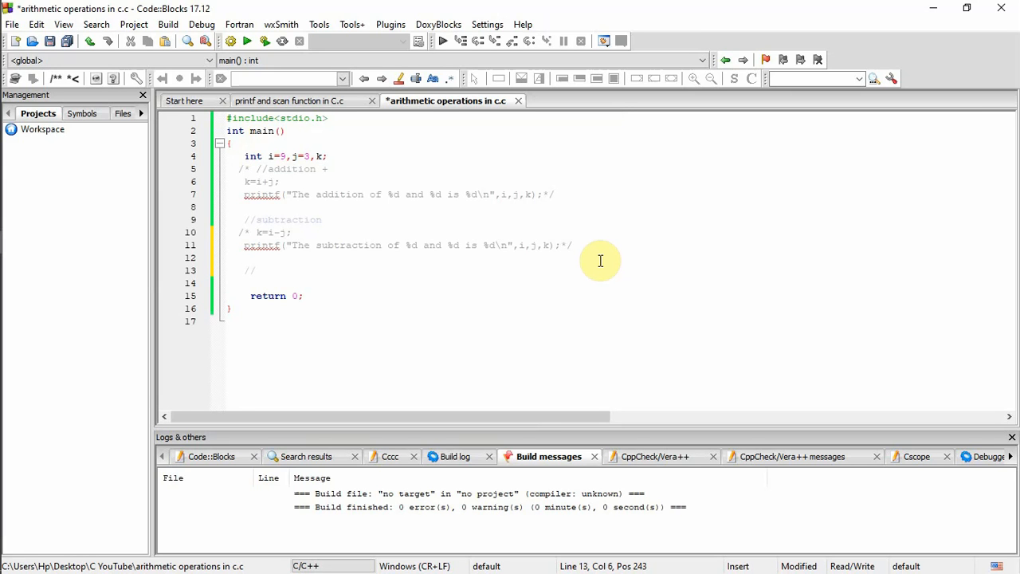
type("multiplication")
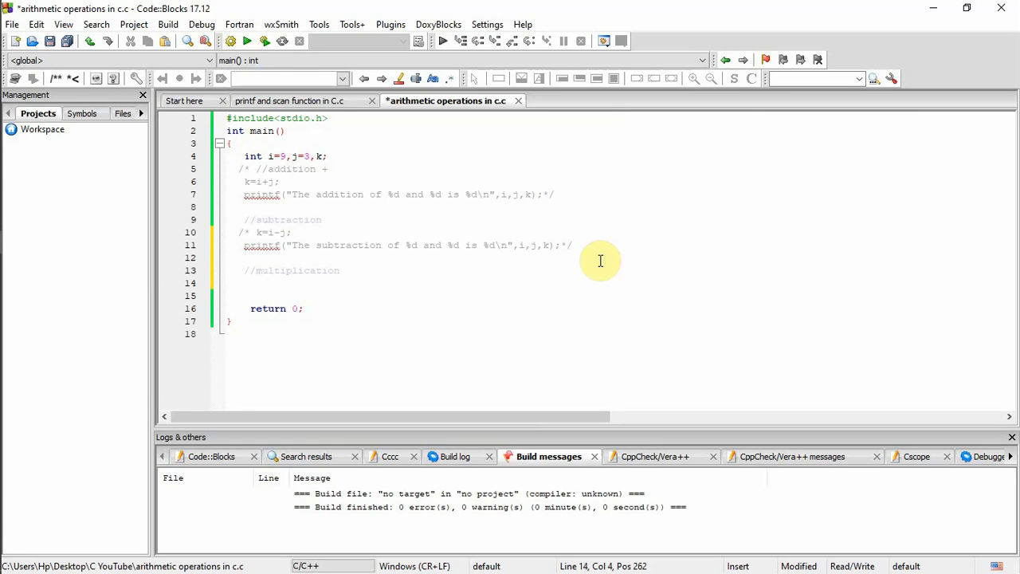
type("k")
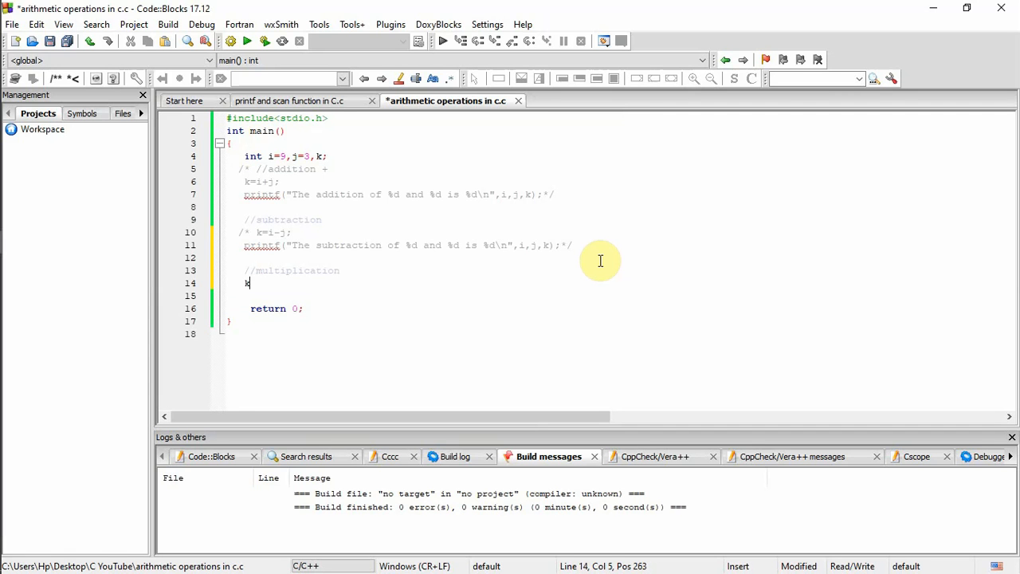
type("=i")
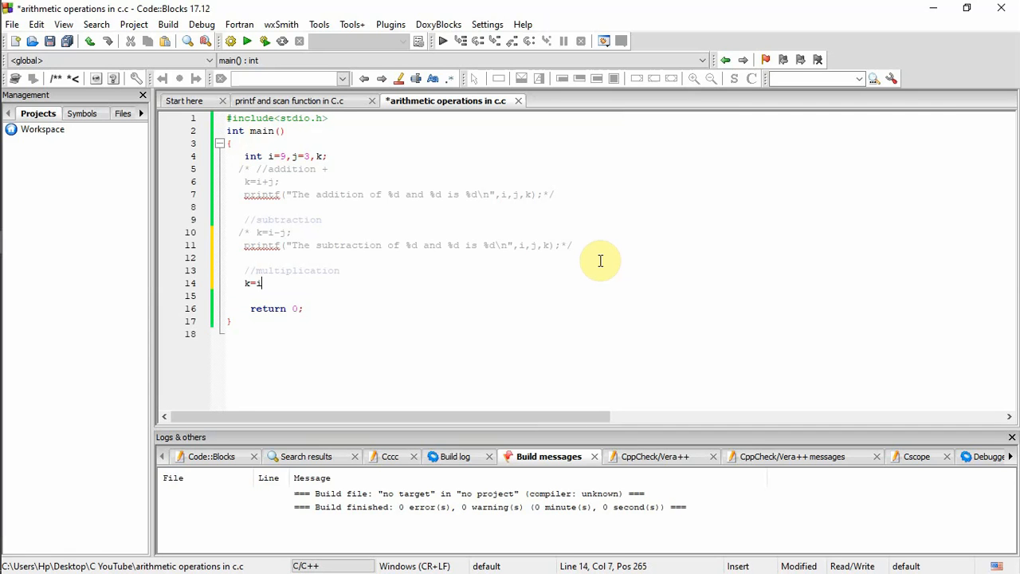
type("*")
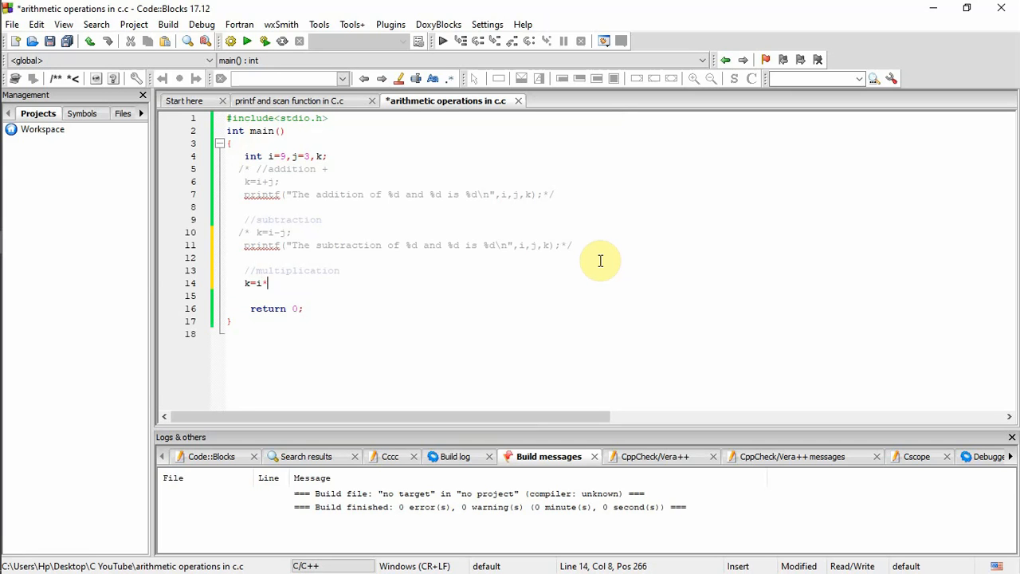
type("j;")
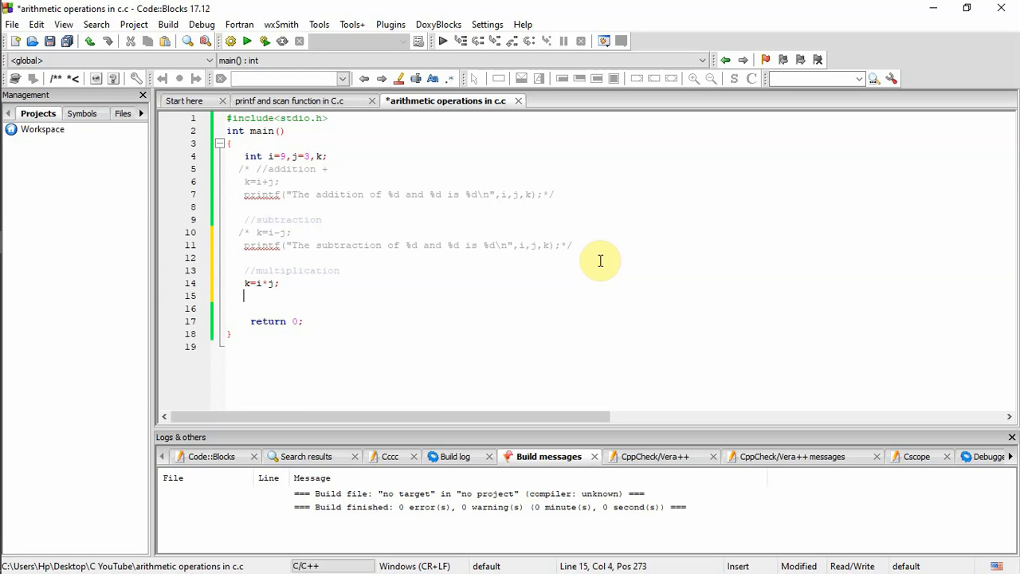
Paste the printf line under k=i*j;, reword it to "The multiplication of", and save.
type("printf(\"The addition of %d and %d is %d\\n\",i,j,k);")
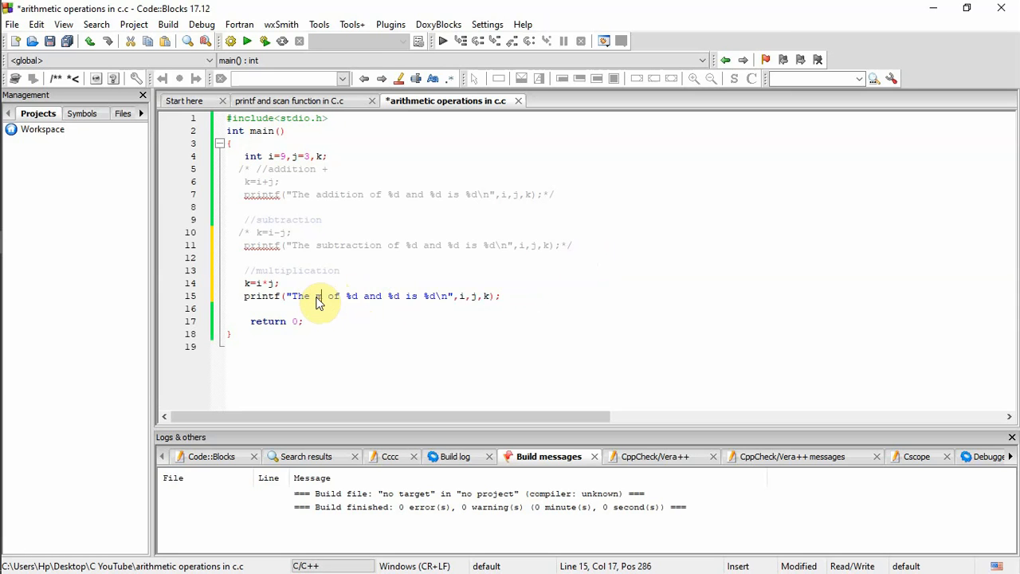
type("ultiplication")
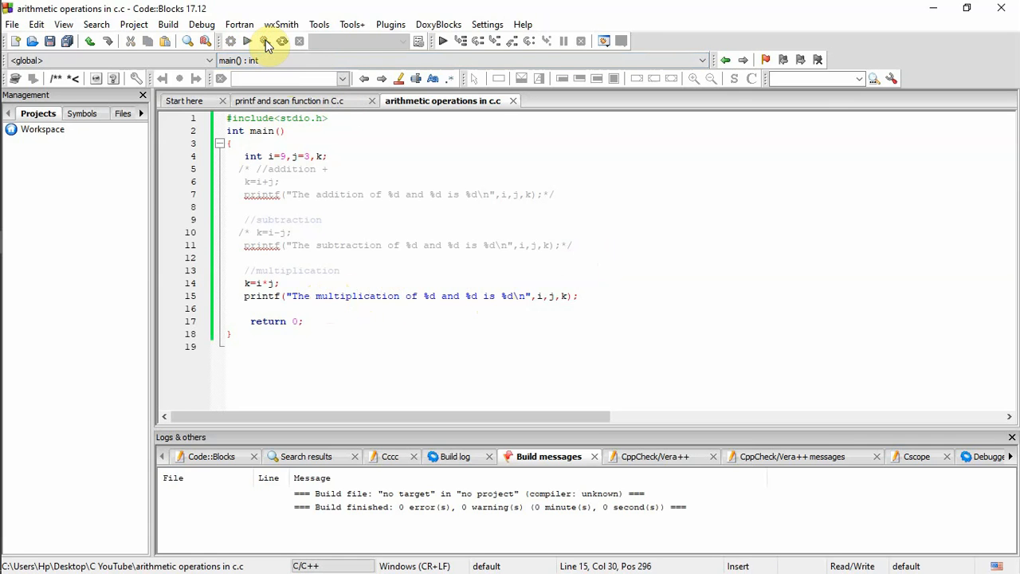
Run the program to print "The multiplication of 9 and 3 is 27", then block-comment the multiplication lines.
left_click(265, 44)
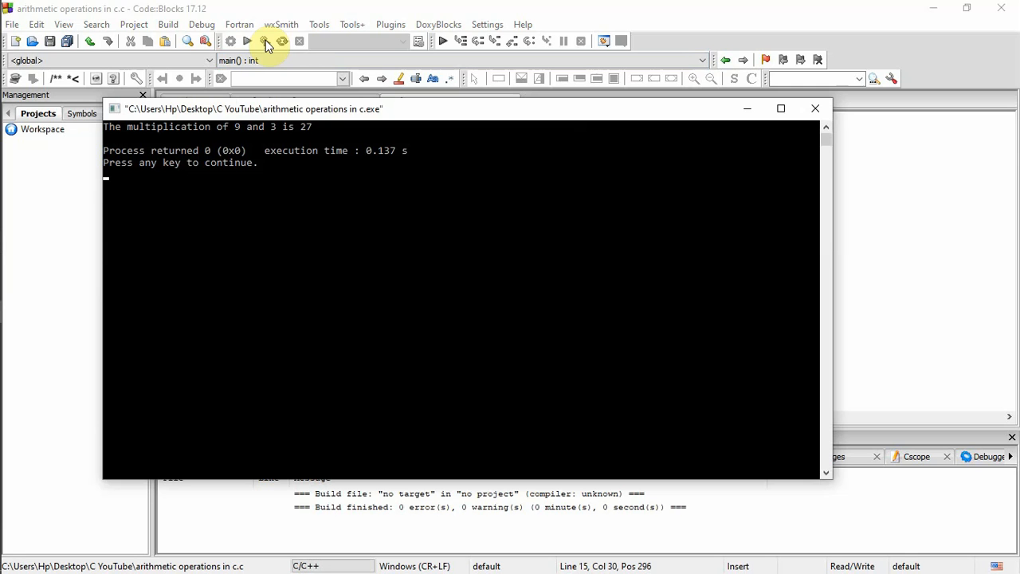
left_click(816, 109)
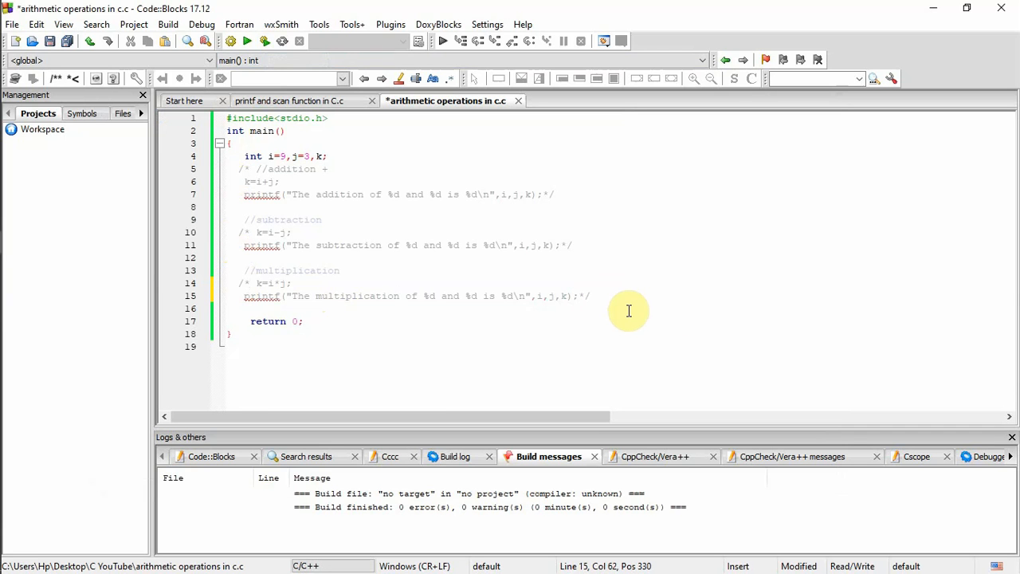
Write //division and k=i/j;, then paste the addition printf line beneath them.
key("Enter")
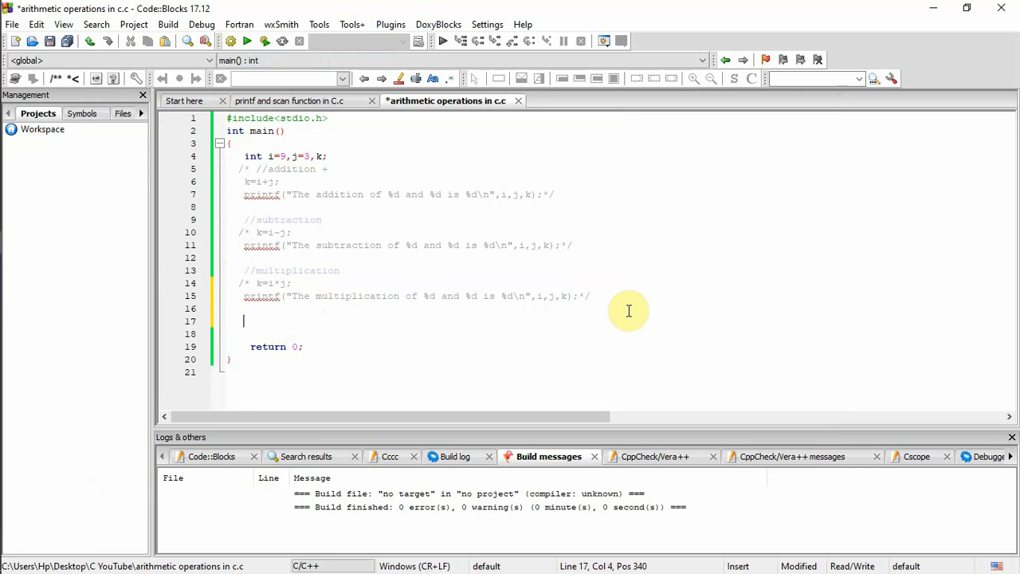
type("//d")
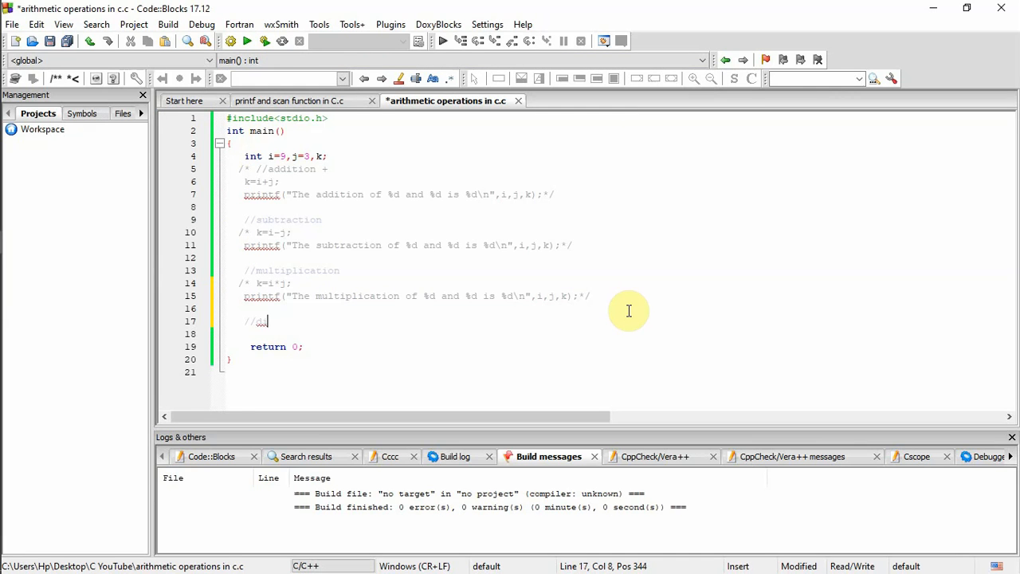
type("ivision")
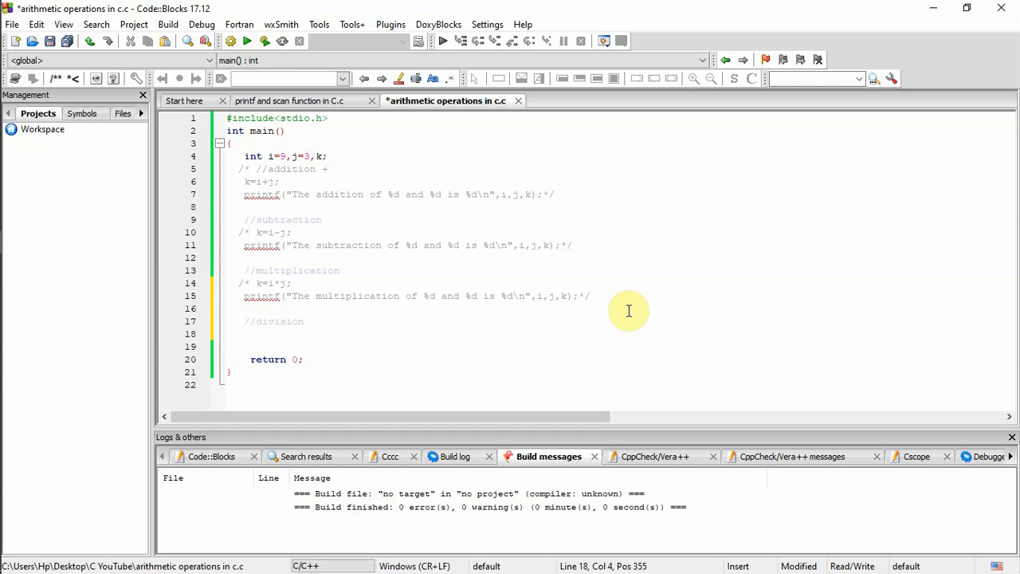
type("k=")
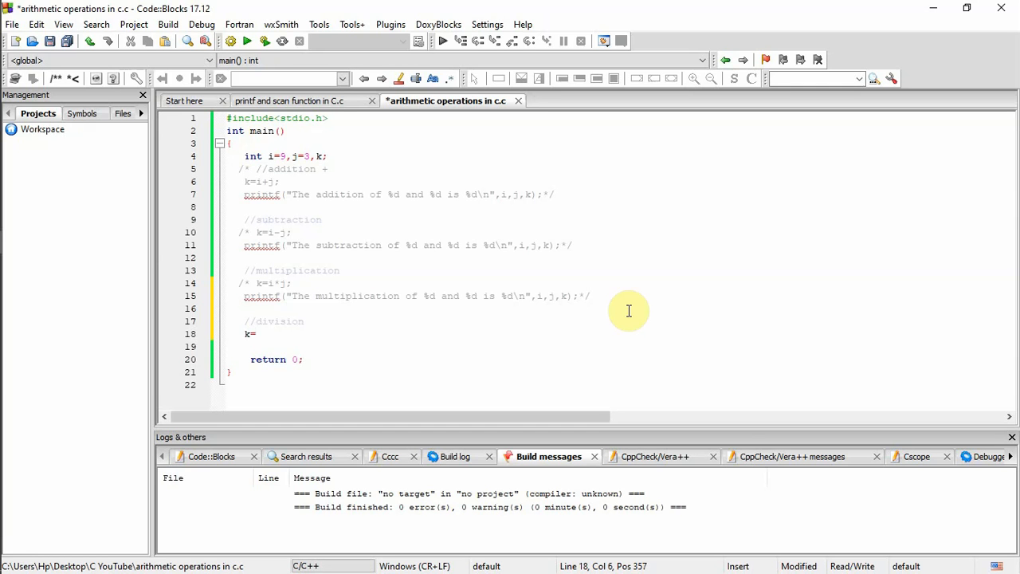
type("i")
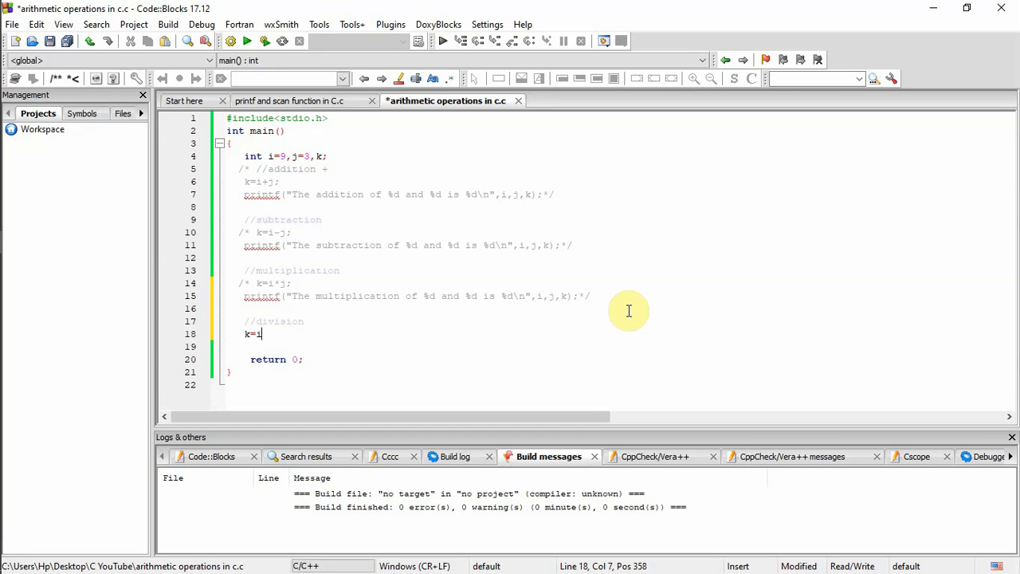
type("/j;")
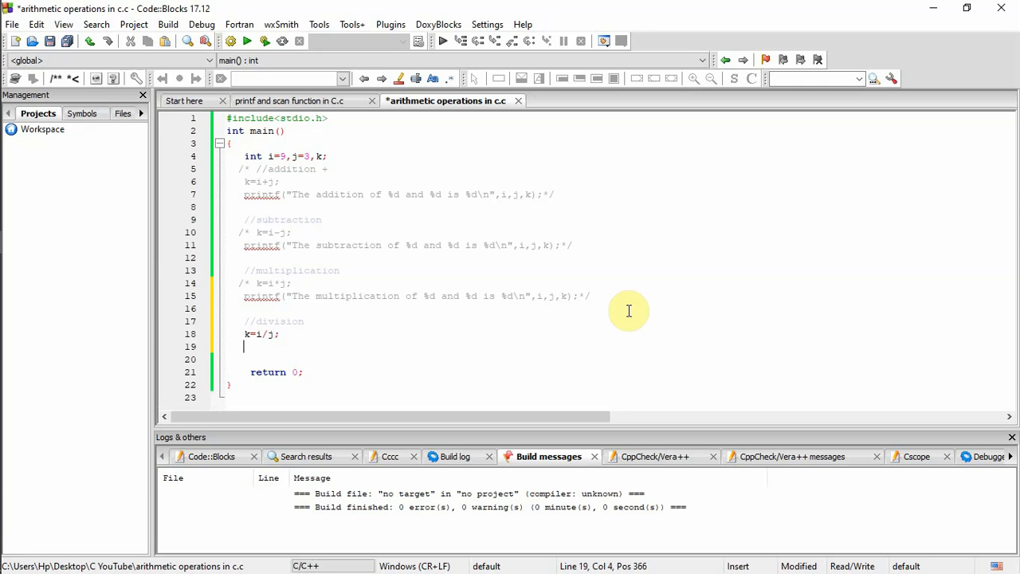
type("printf(\"The addition of %d and %d is %d\\n\",i,j,k);")
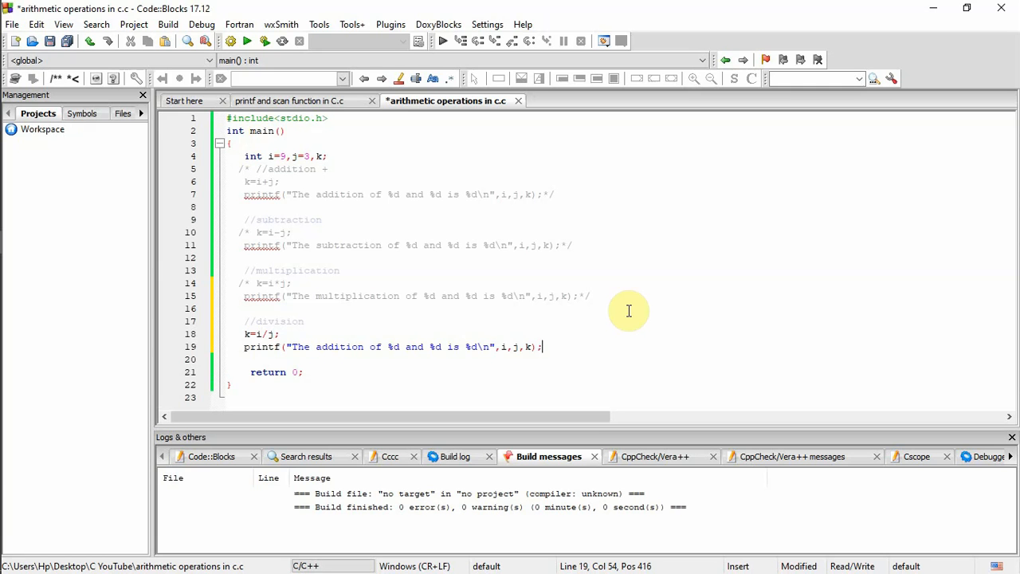
mouse_move(362, 347)
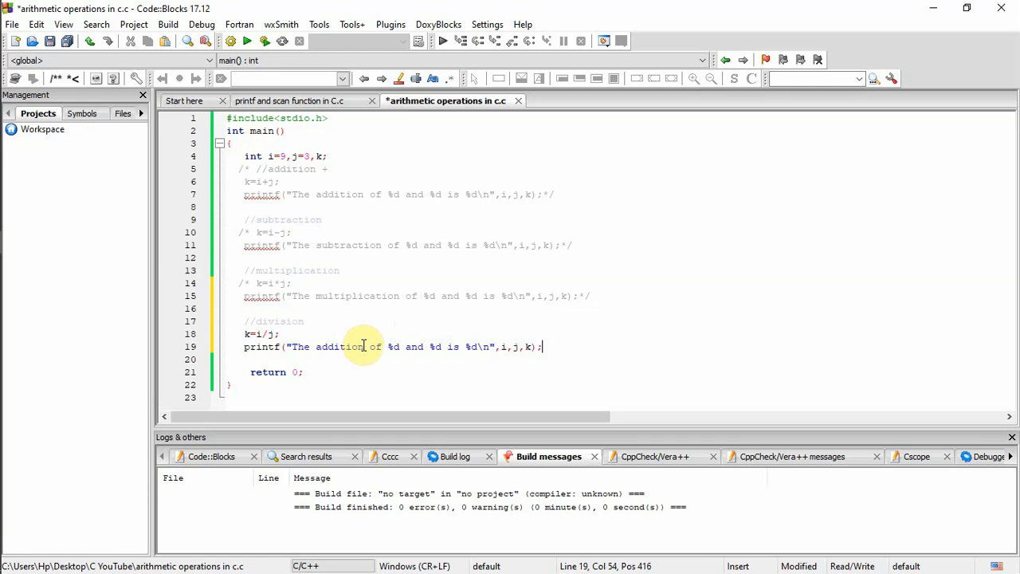
Replace 'addition' with 'division' in the printf and run to print "The division of 9 and 3 is 3".
double_click(339, 347)
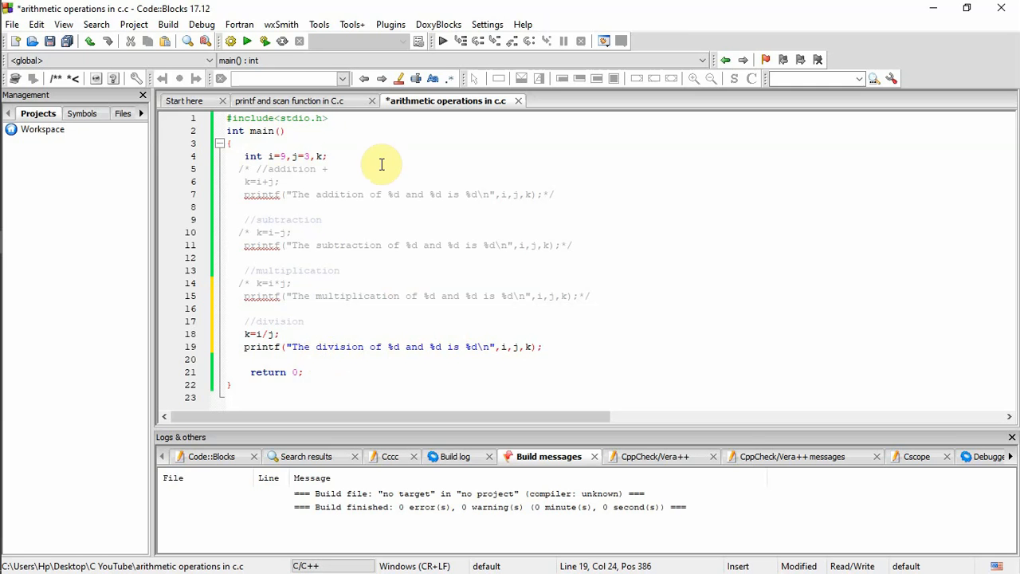
mouse_move(265, 41)
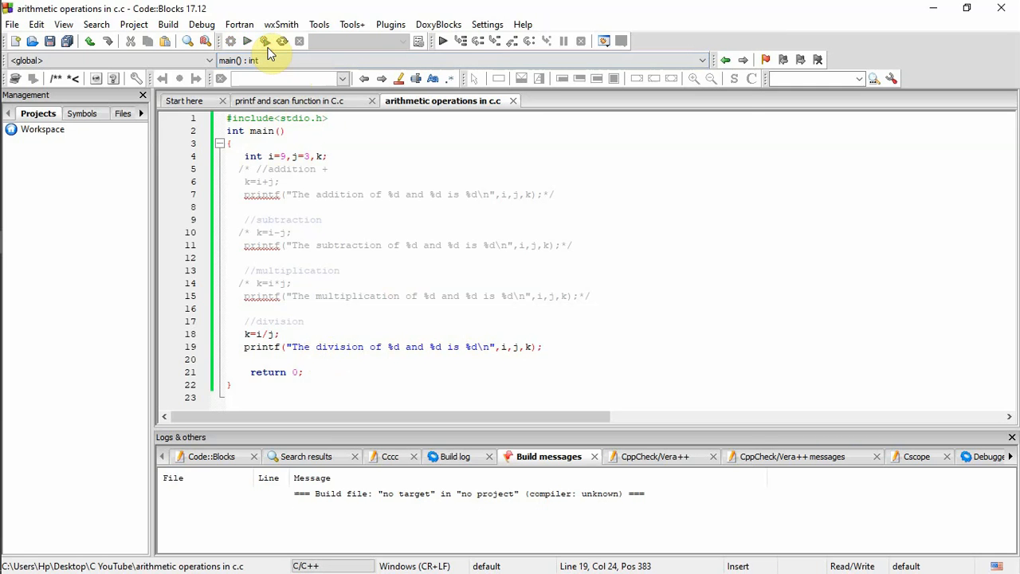
left_click(265, 41)
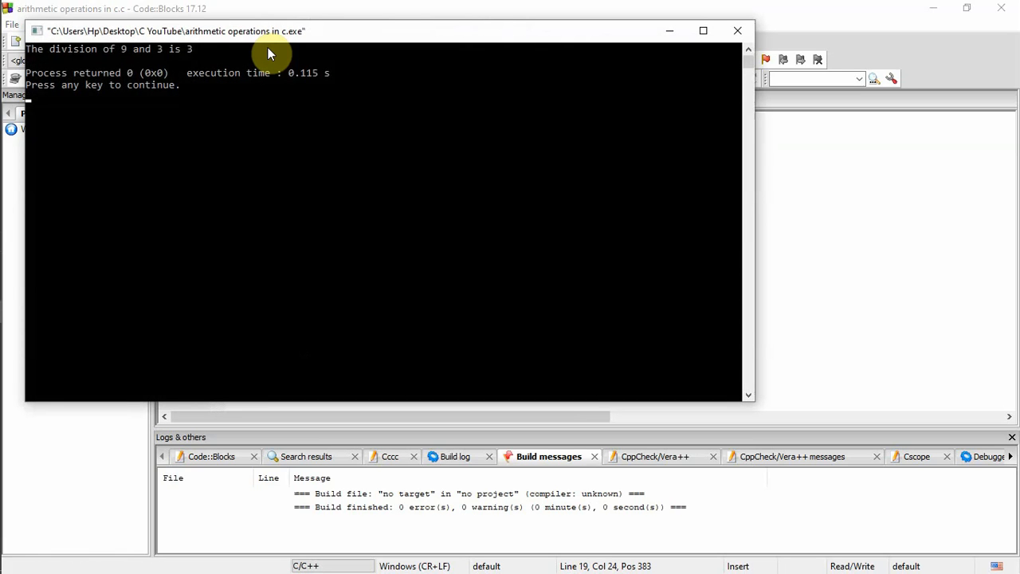